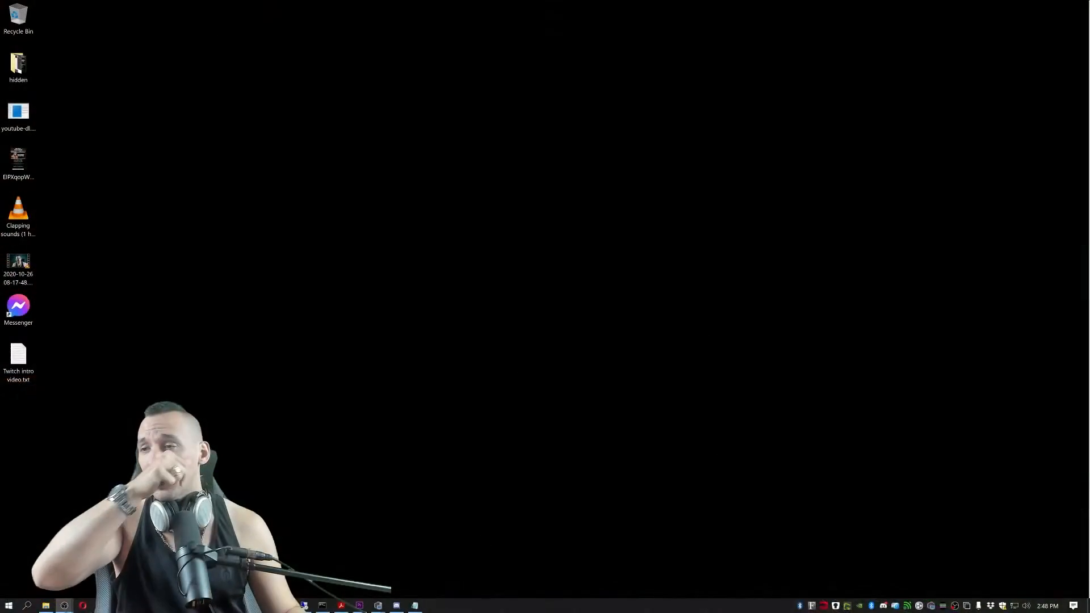
Search 'sou' in Start to reach the Windows Sound settings page
type("sou")
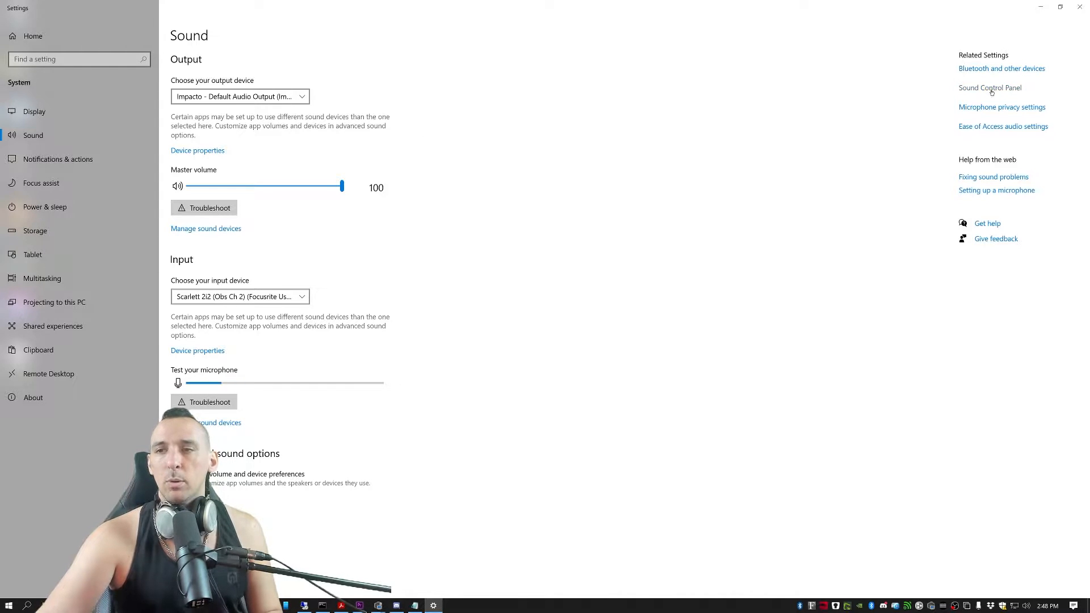
Open the classic Sound control panel and inspect the Scarlett 2i2 (Obs Ch 2) recording properties
left_click(990, 87)
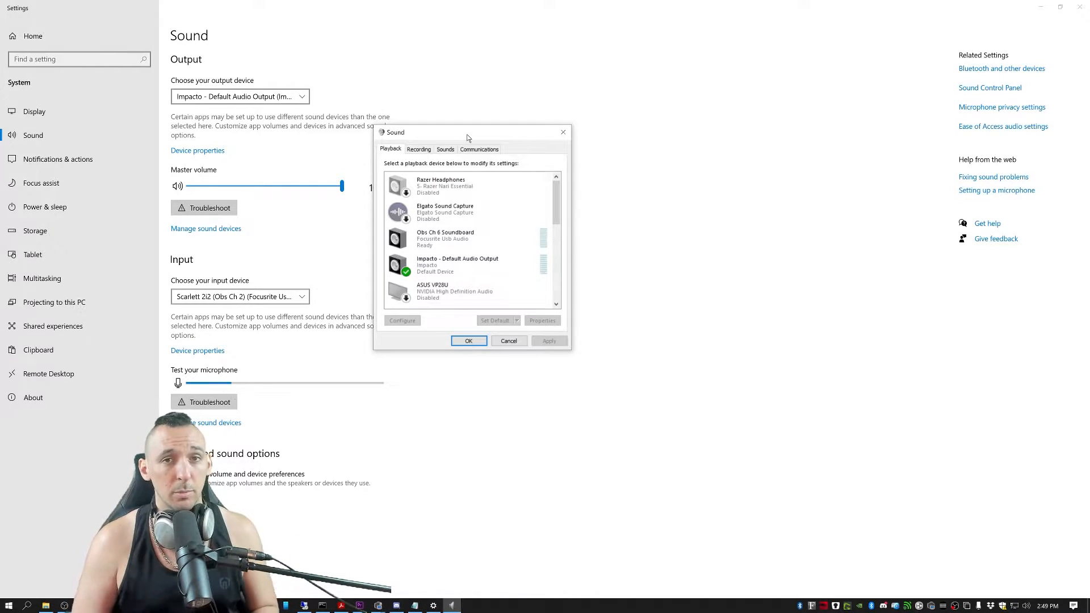
mouse_move(583, 230)
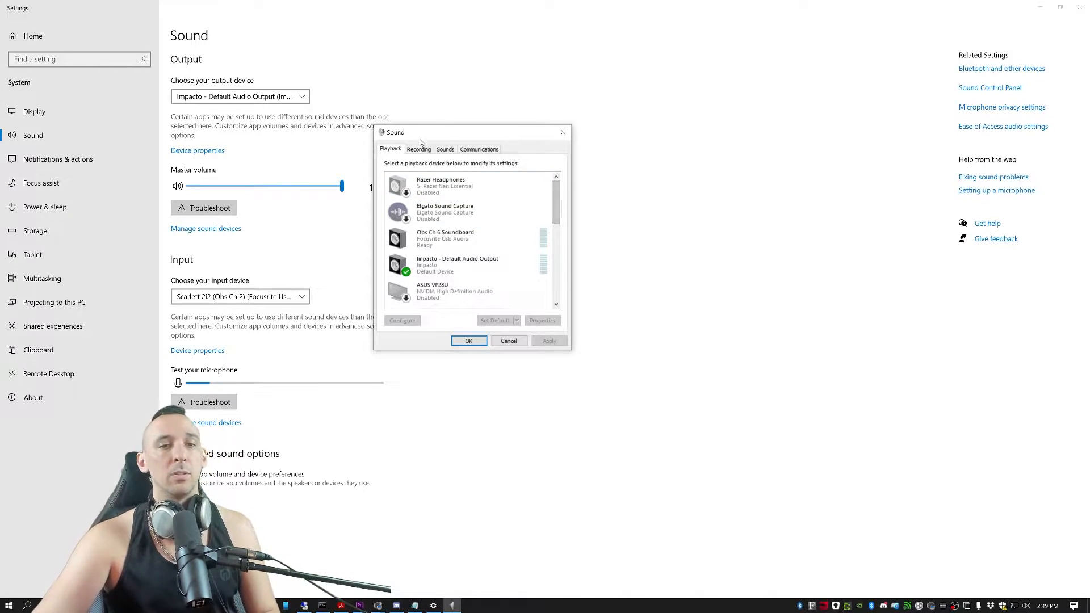
left_click(418, 149)
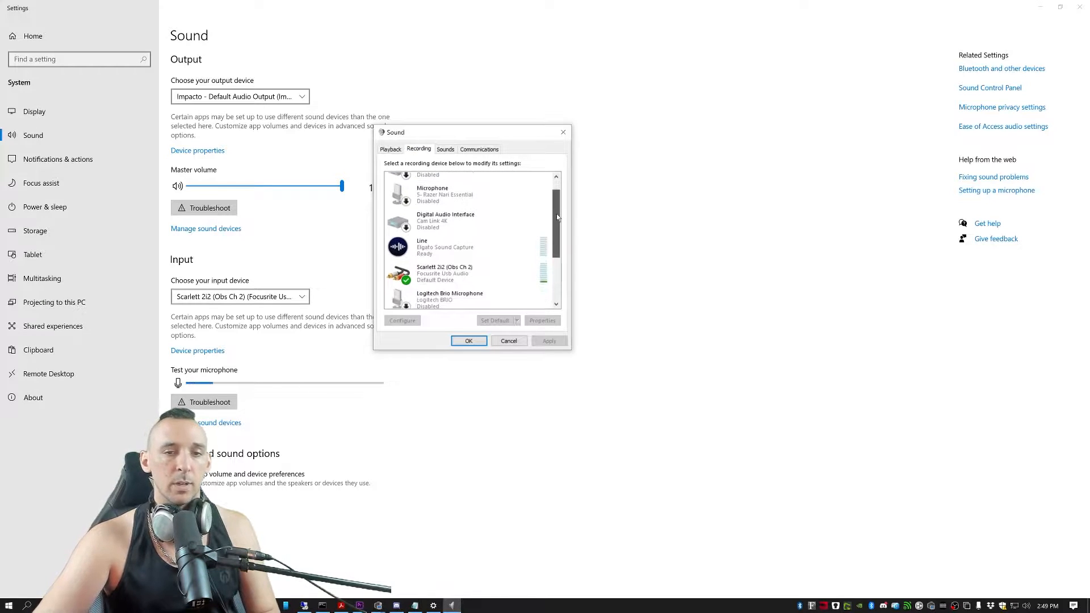
left_click(445, 193)
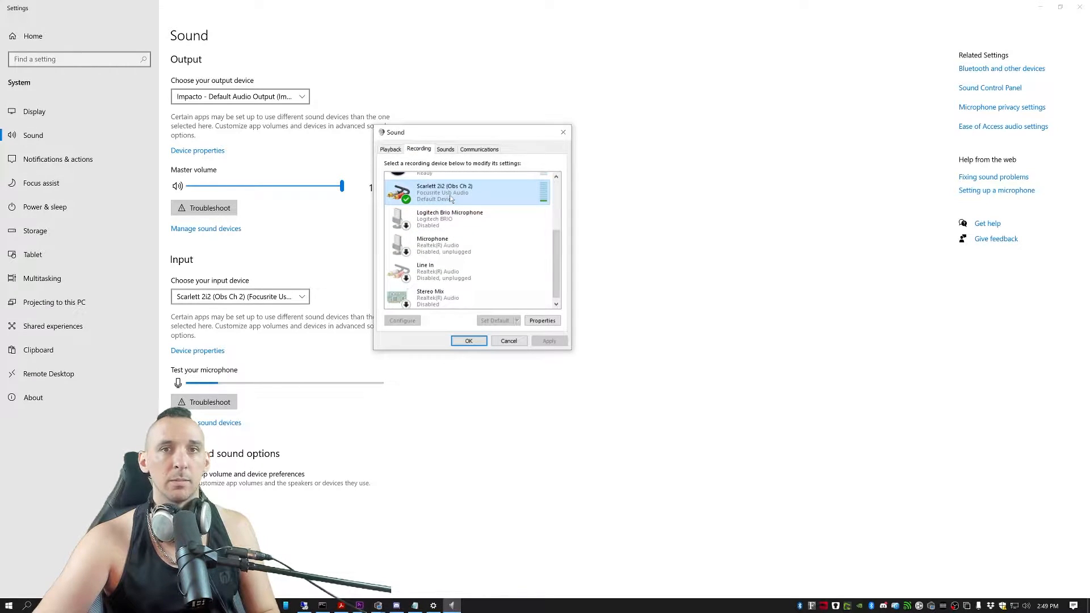
left_click(542, 320)
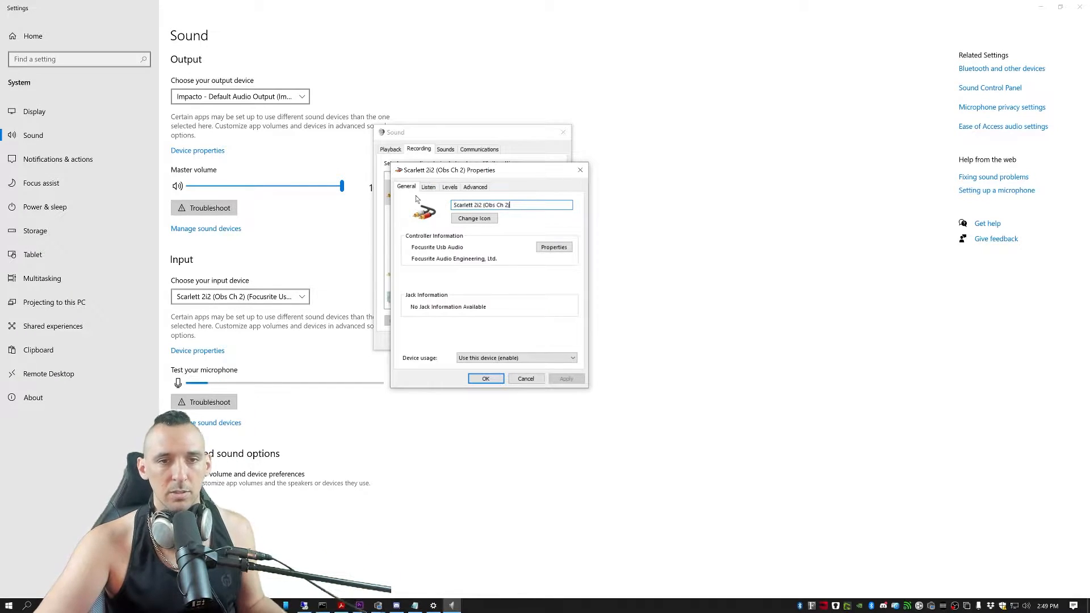
left_click(485, 378)
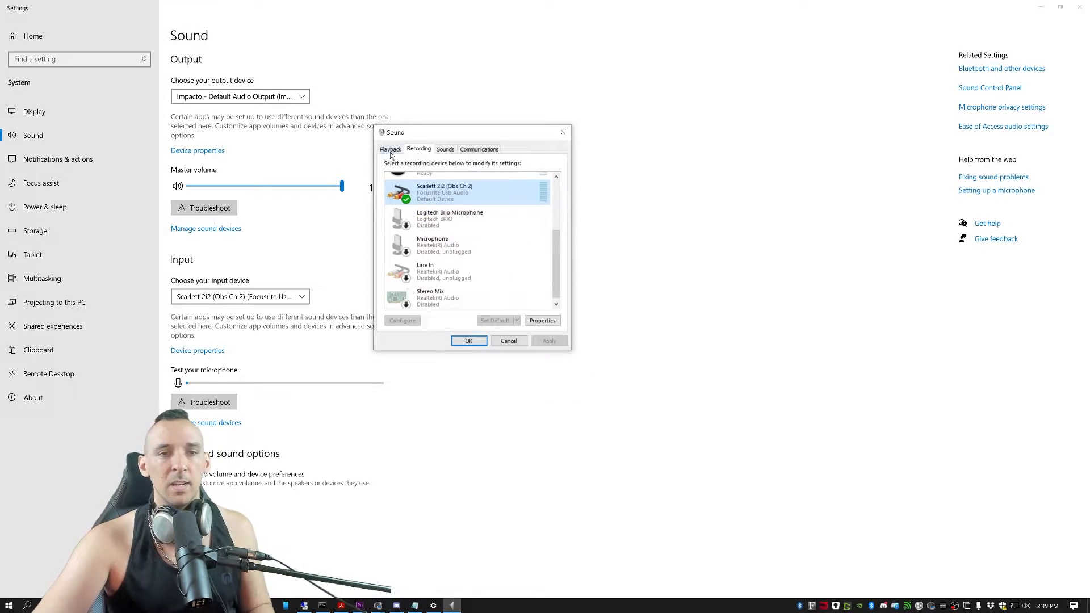
List playback devices and inspect Obs Ch3. Game Audio properties without making changes
left_click(390, 149)
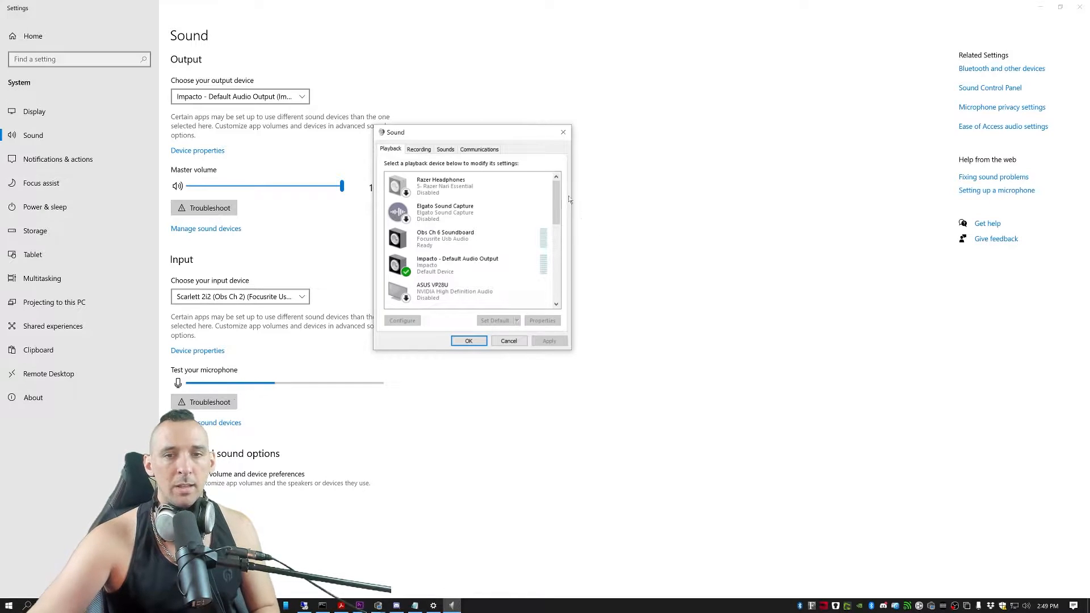
scroll("down", 3)
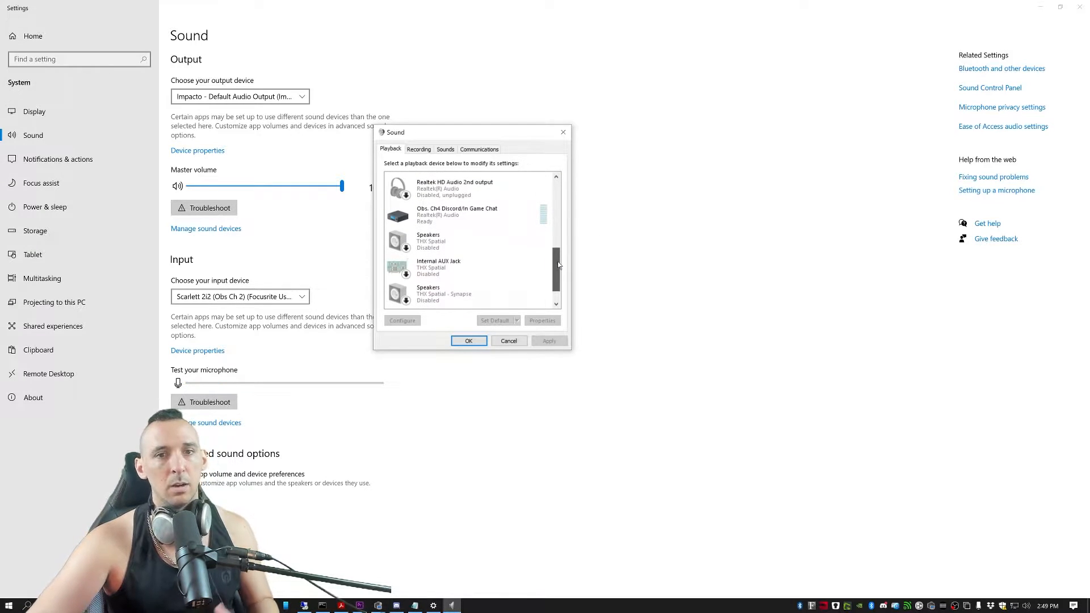
scroll("up", 3)
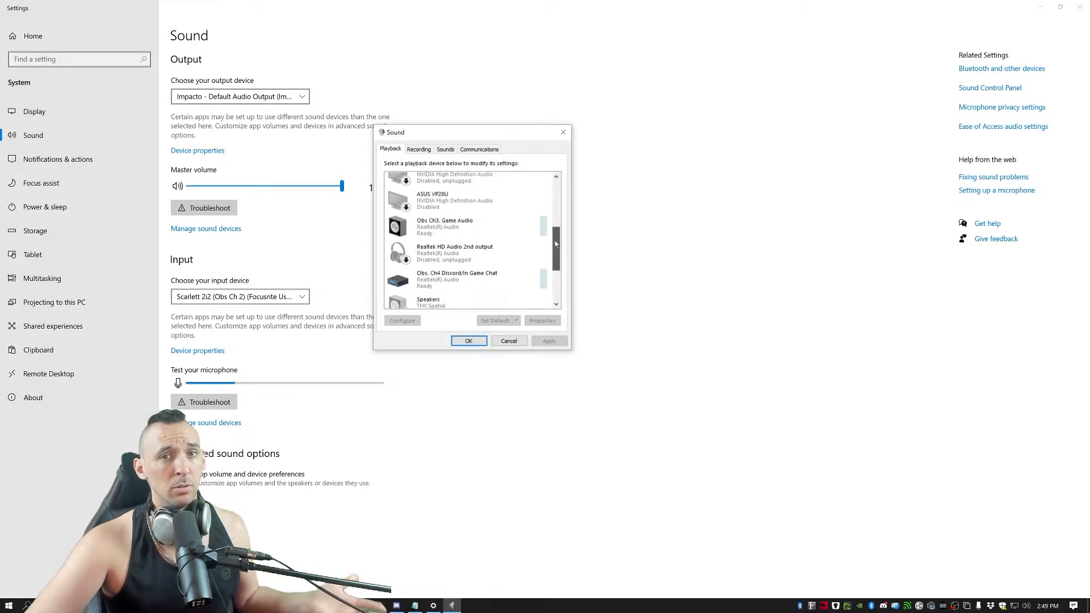
scroll("up", 3)
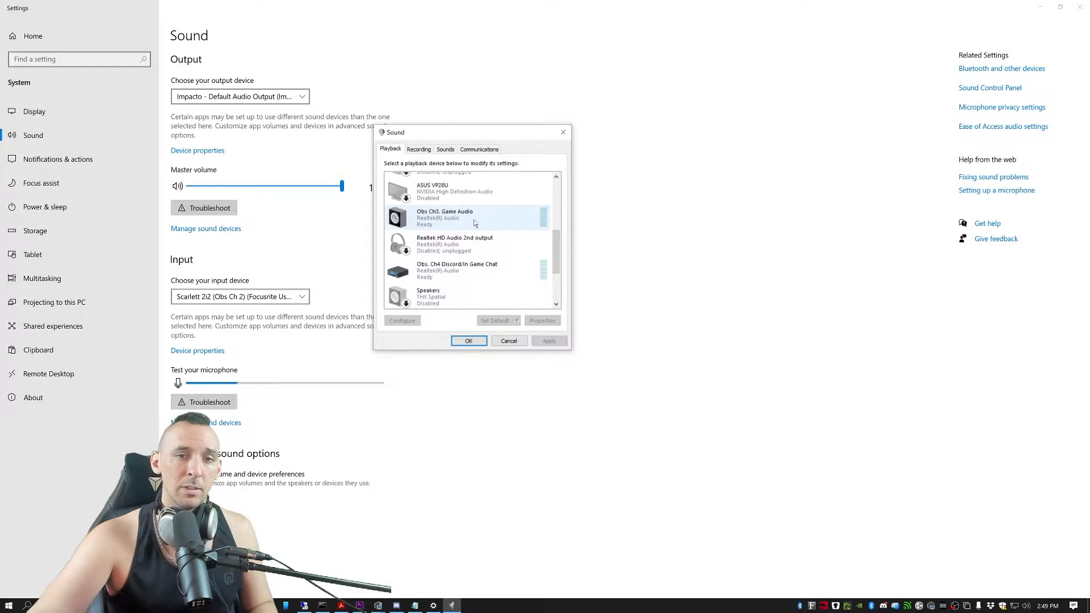
left_click(542, 320)
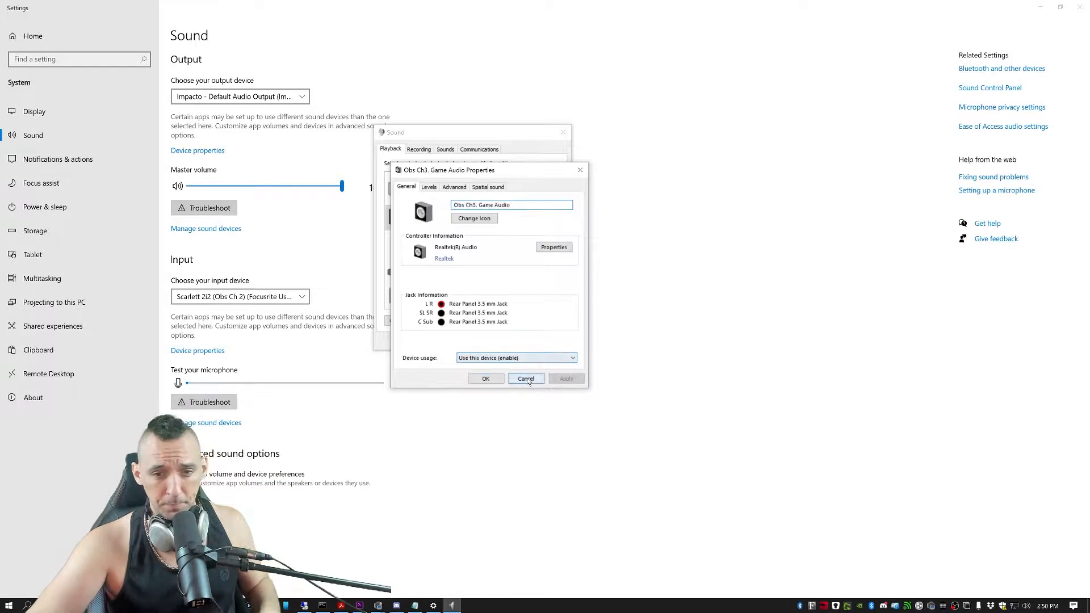
left_click(526, 378)
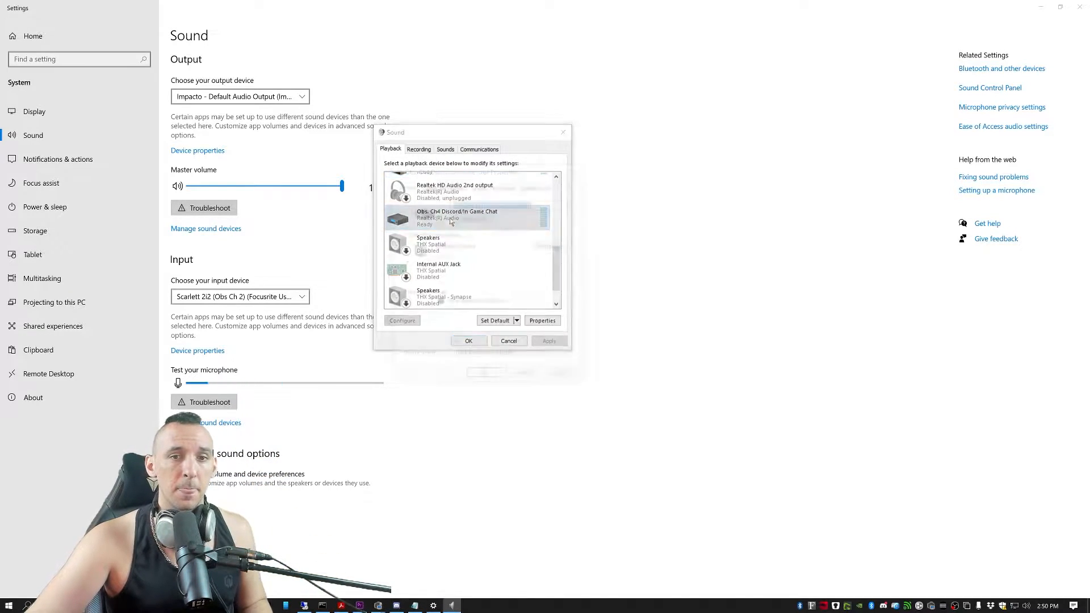
left_click(541, 320)
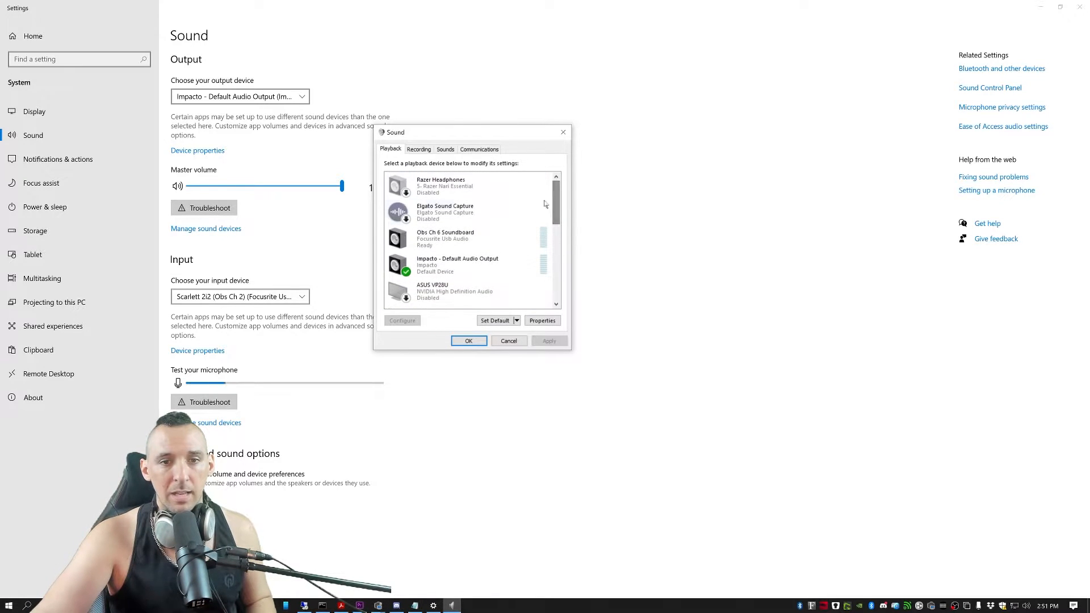
left_click(445, 238)
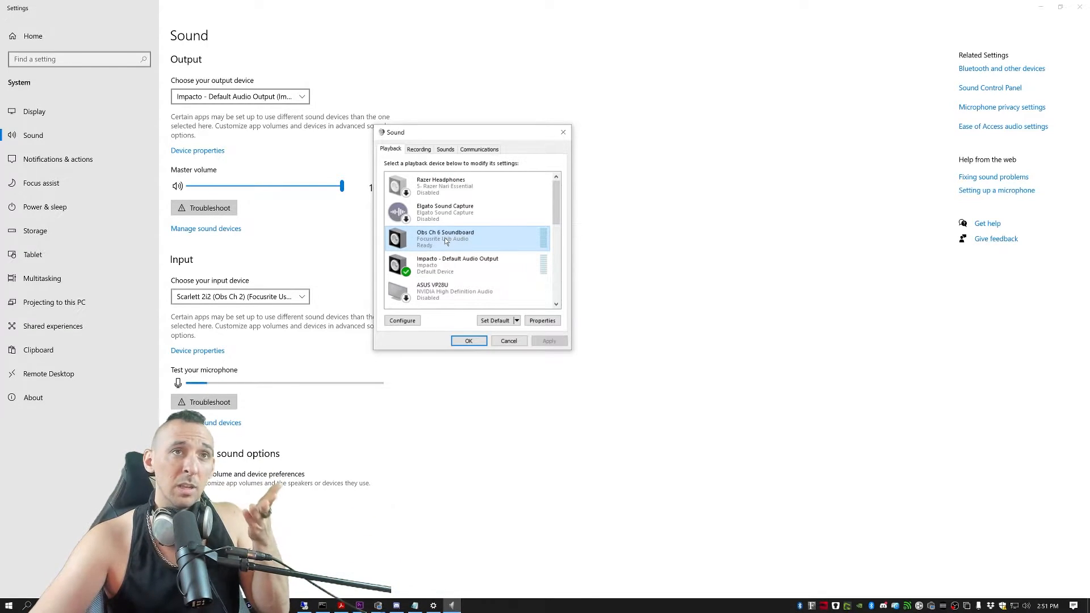
Check the Obs Ch 6 Soundboard and Impacto outputs' sample rate and exclusive settings
left_click(542, 320)
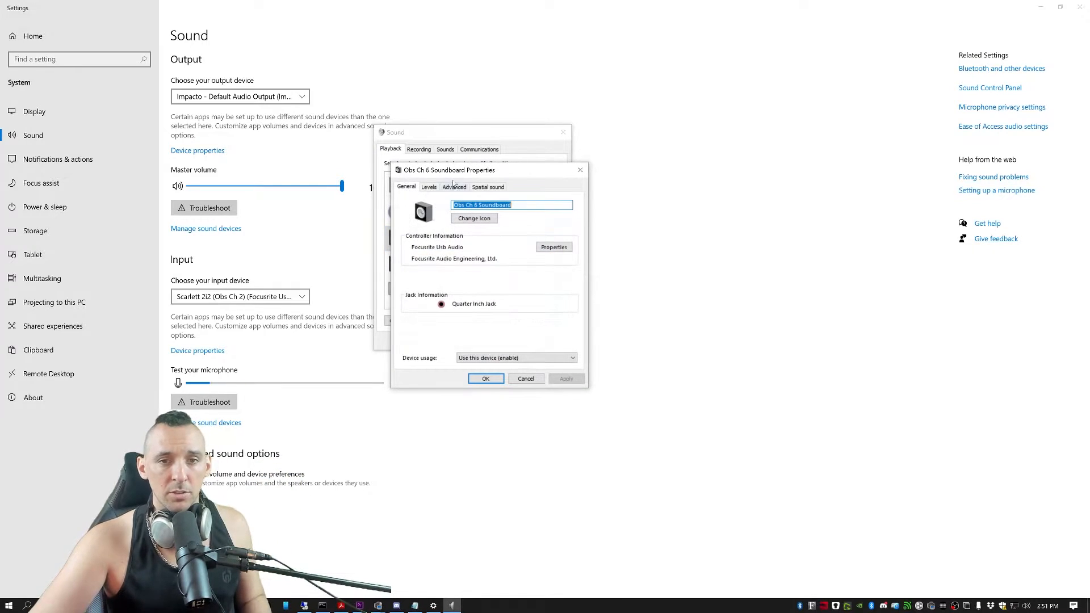
left_click(454, 186)
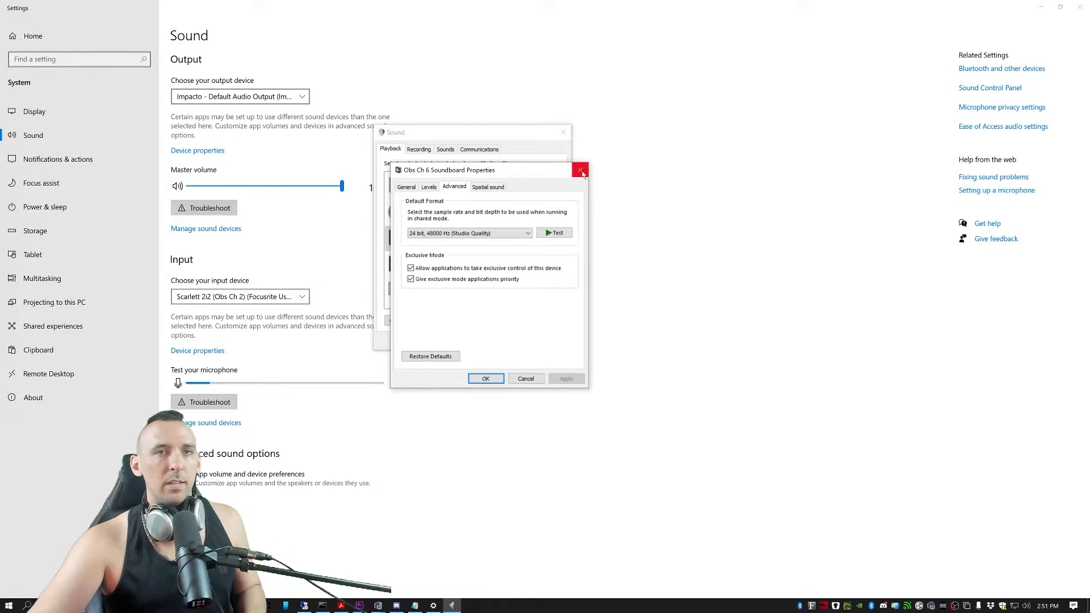
left_click(580, 170)
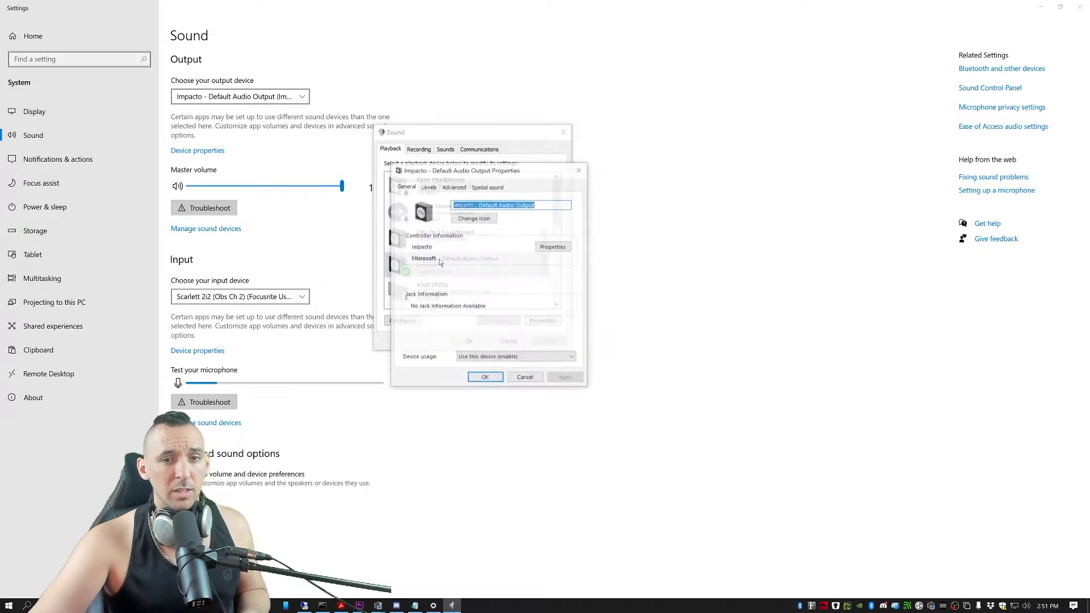
left_click(453, 186)
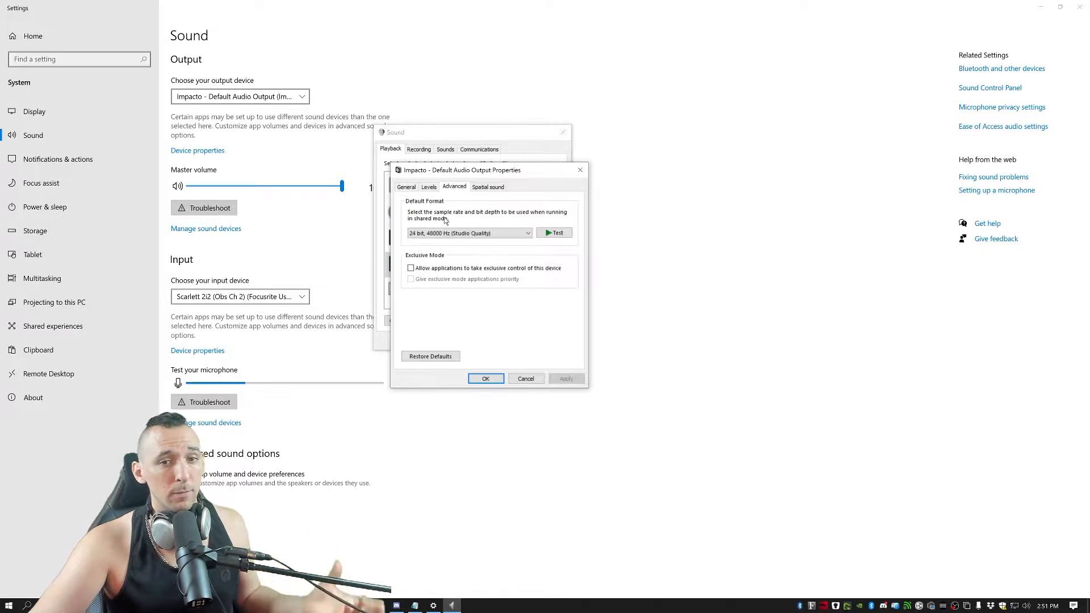
left_click(525, 379)
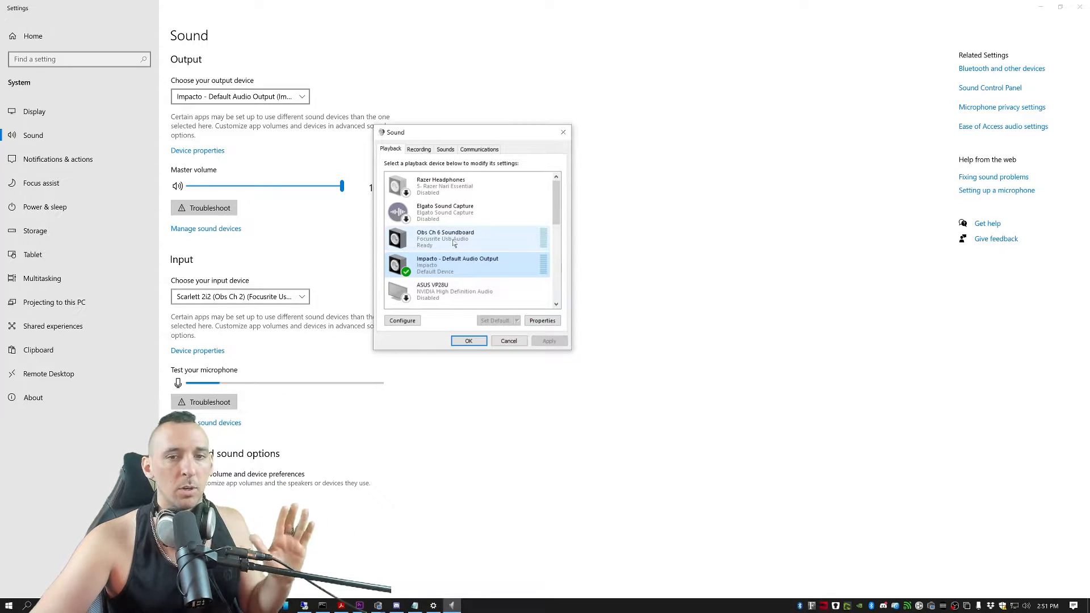
left_click(542, 320)
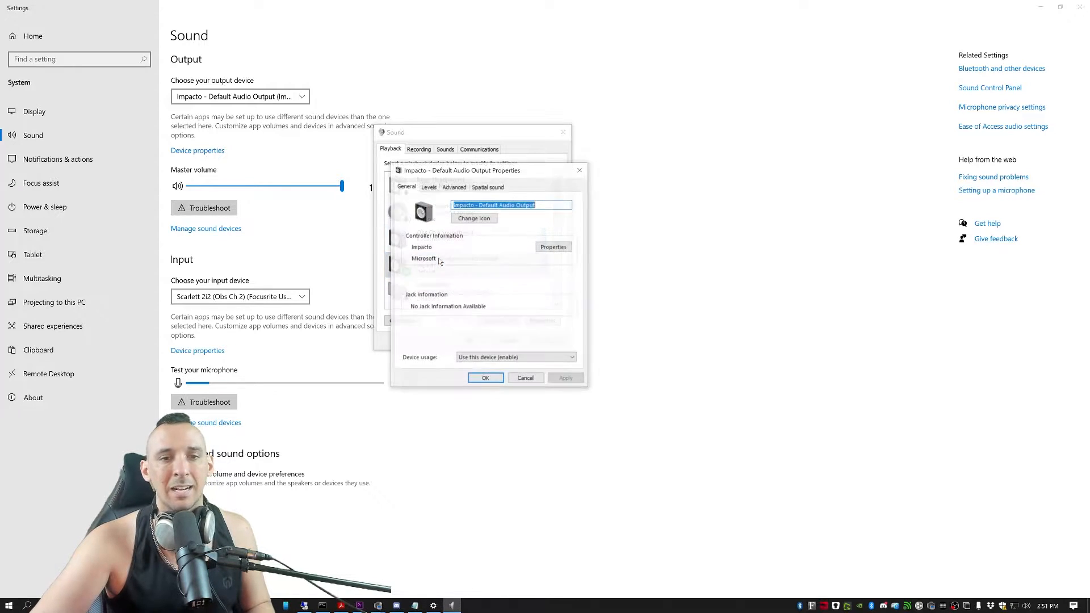
left_click(453, 186)
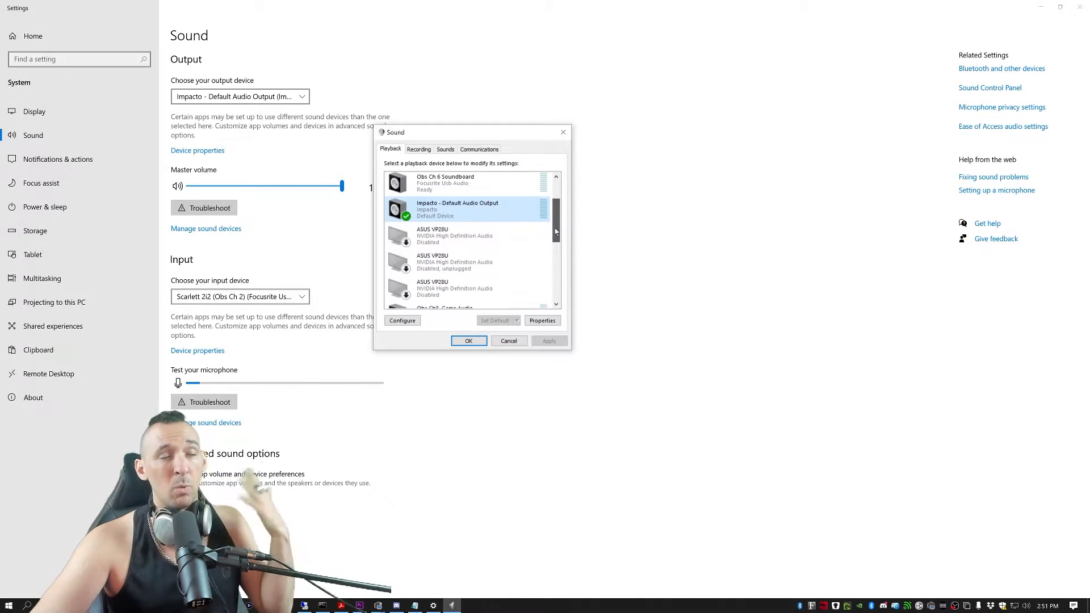
Close the Impacto, Obs Ch3 Game Audio and Scarlett 2i2 properties, then the Sound dialog
scroll("up", 3)
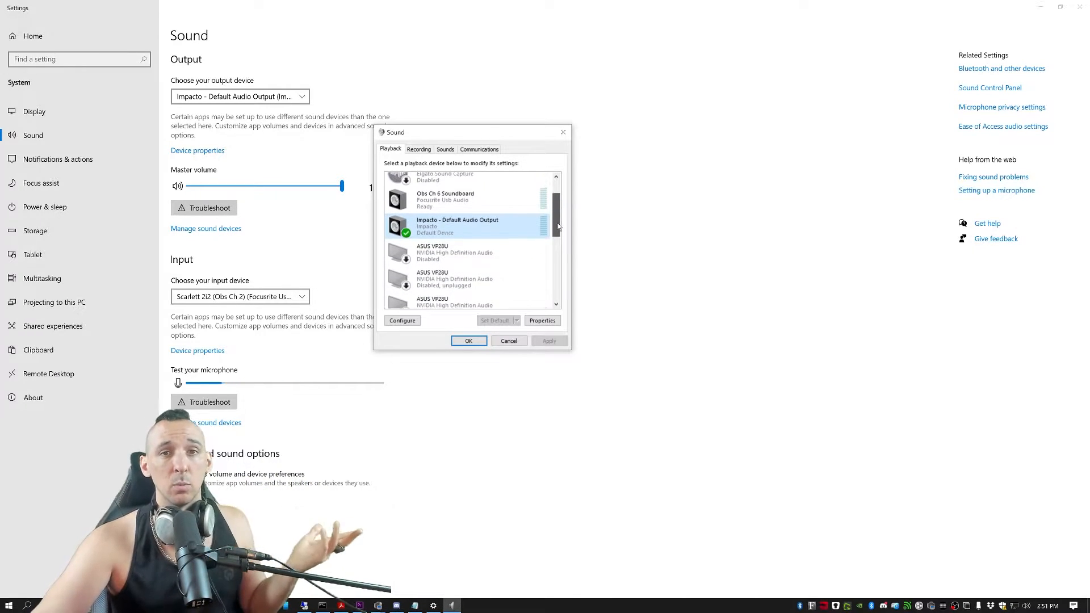
scroll("up", 3)
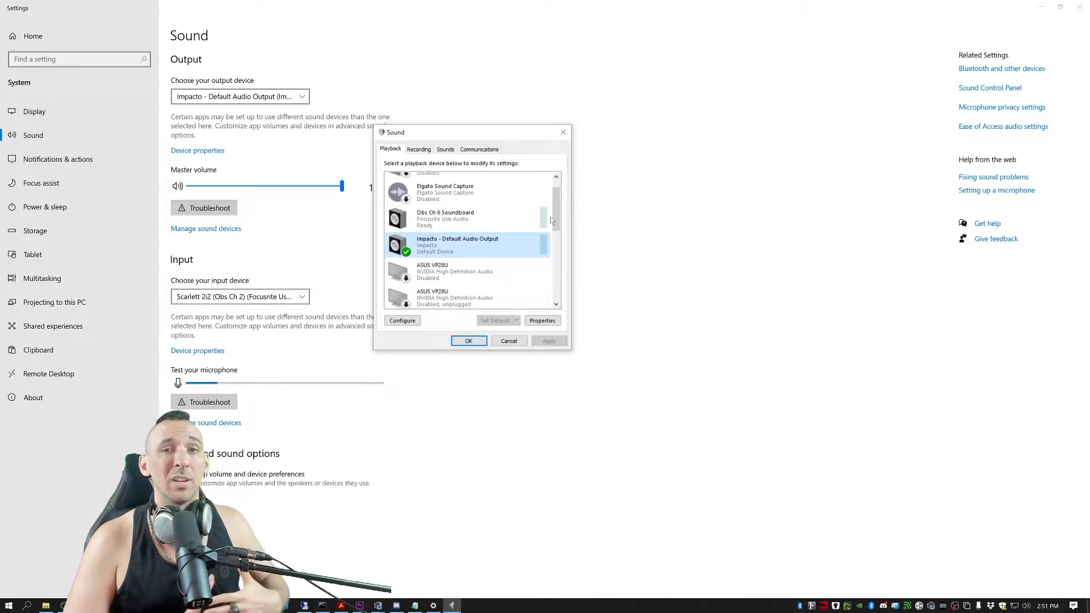
left_click(542, 320)
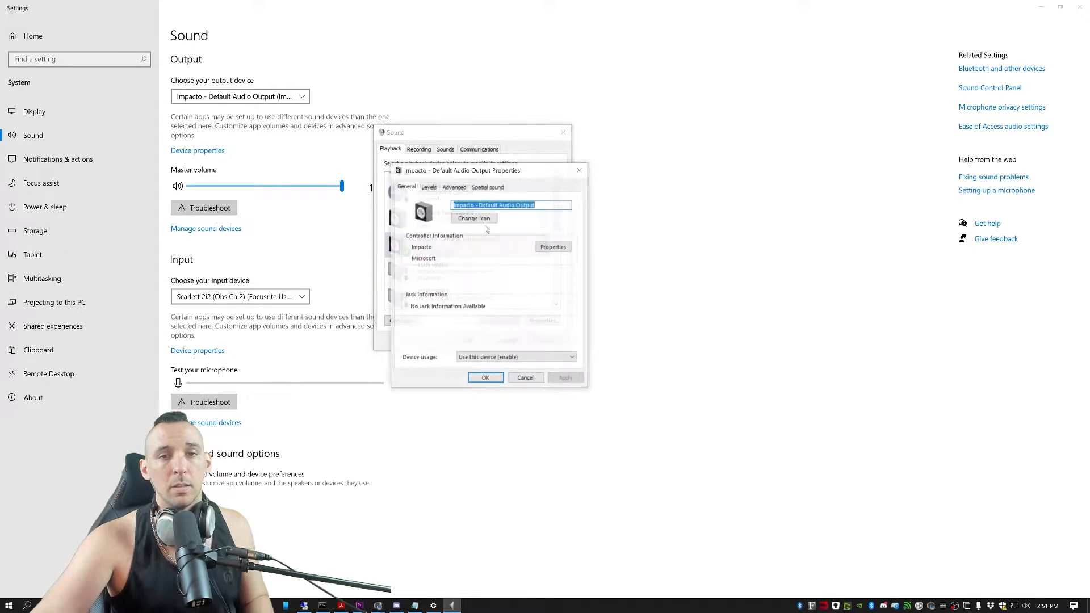
left_click(524, 378)
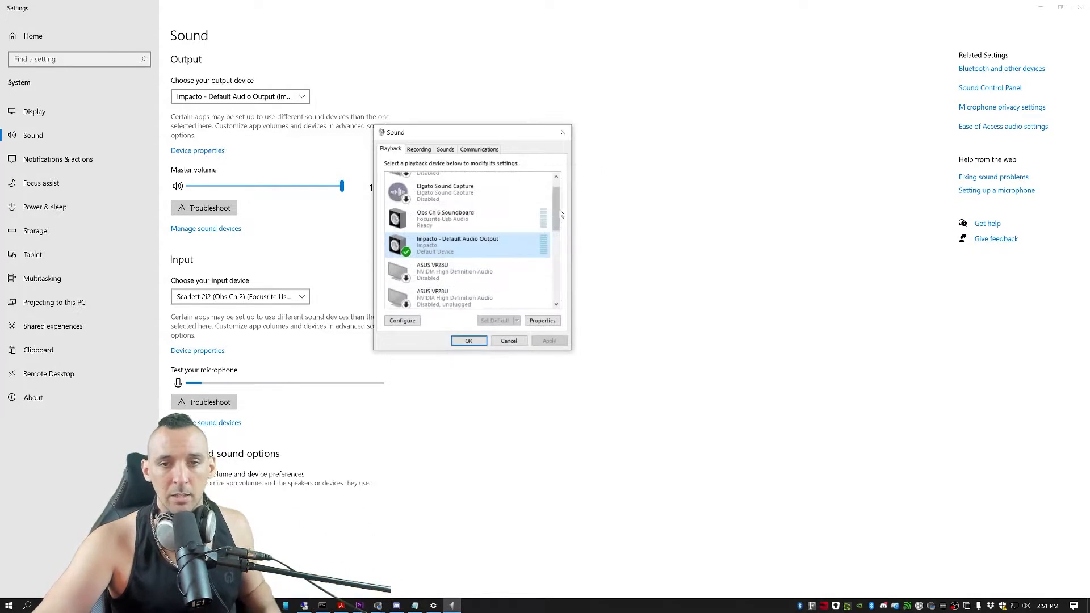
left_click(542, 320)
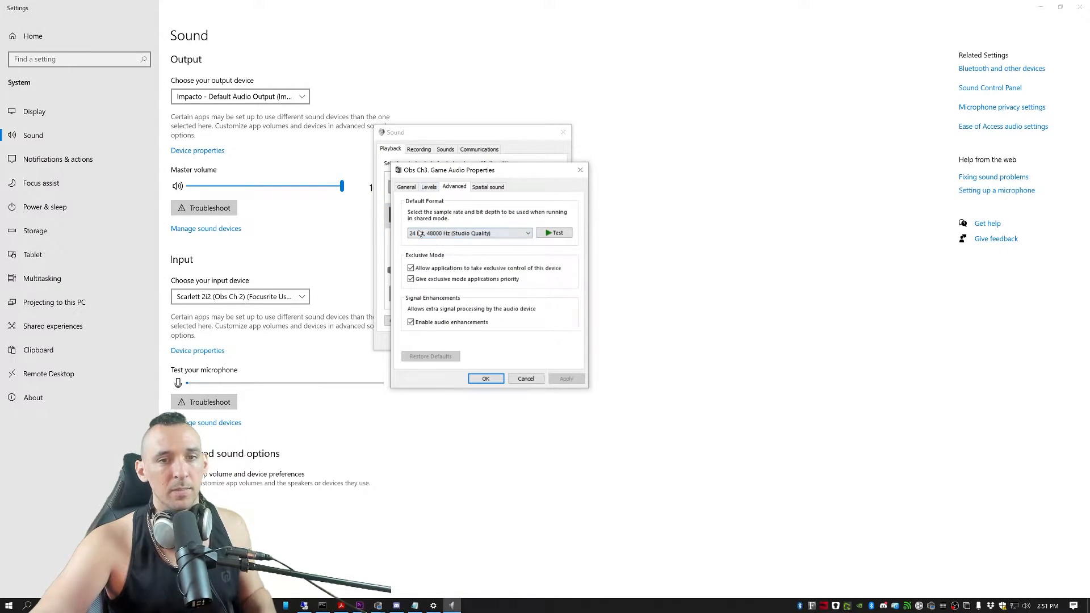
left_click(525, 378)
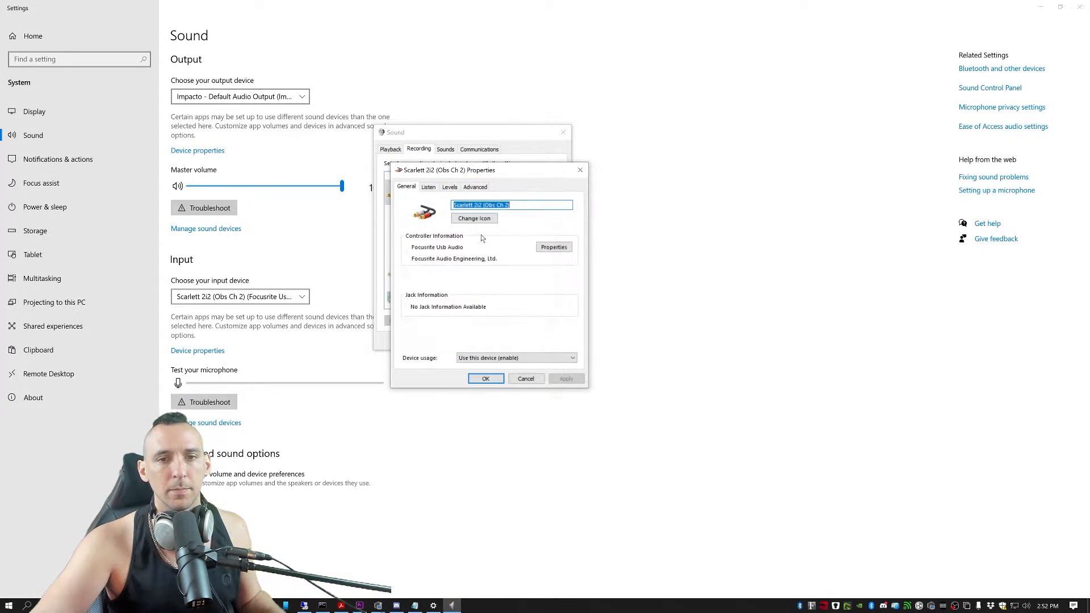
left_click(485, 378)
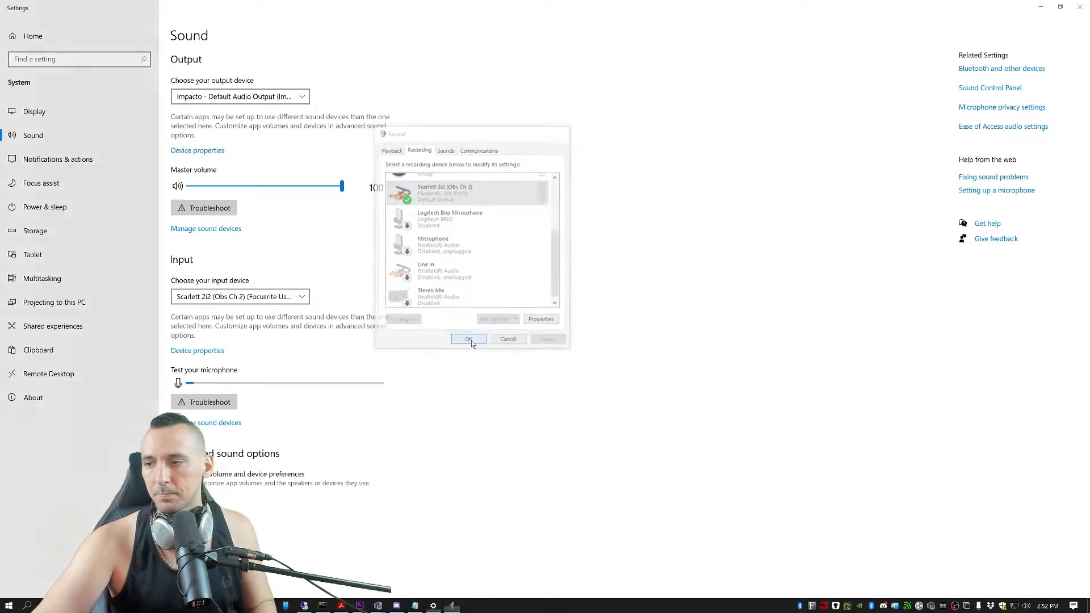
left_click(469, 339)
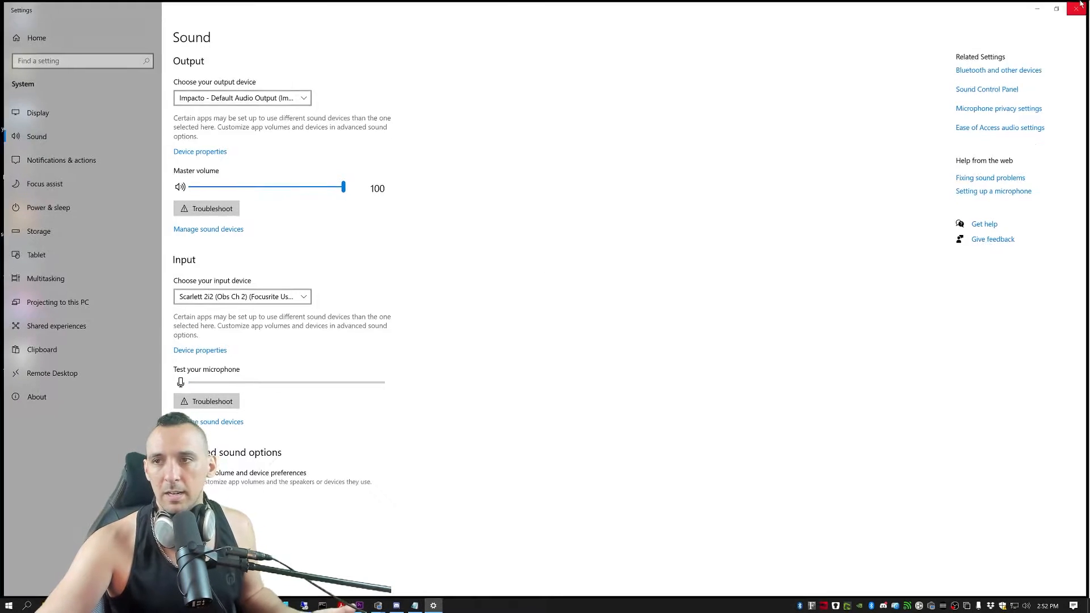
Close Windows Settings and open OBS Advanced Audio Properties showing the Logitech Brio
left_click(1077, 8)
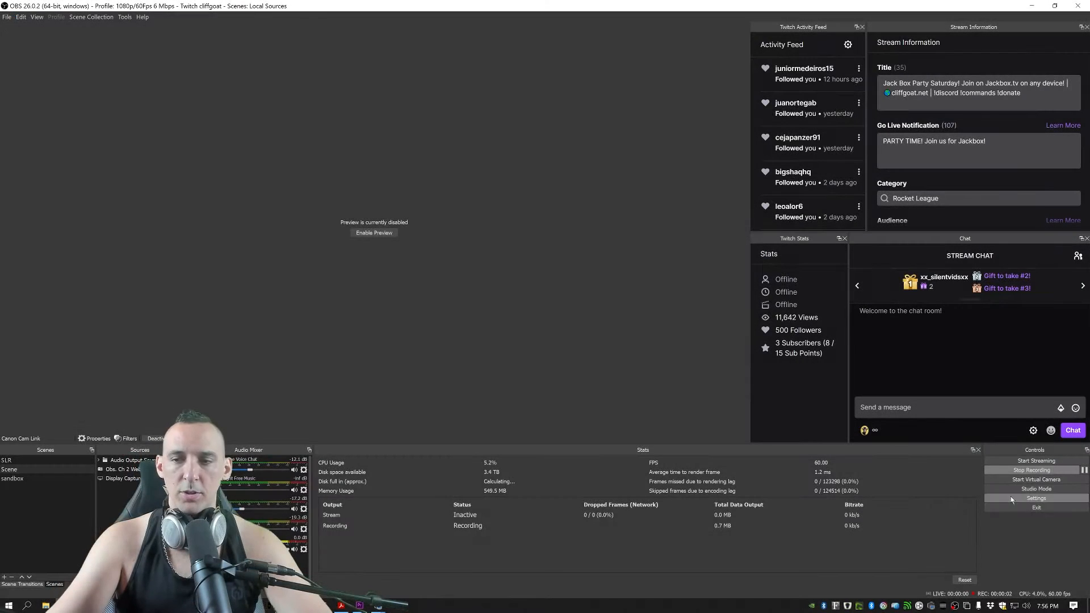
left_click(1035, 498)
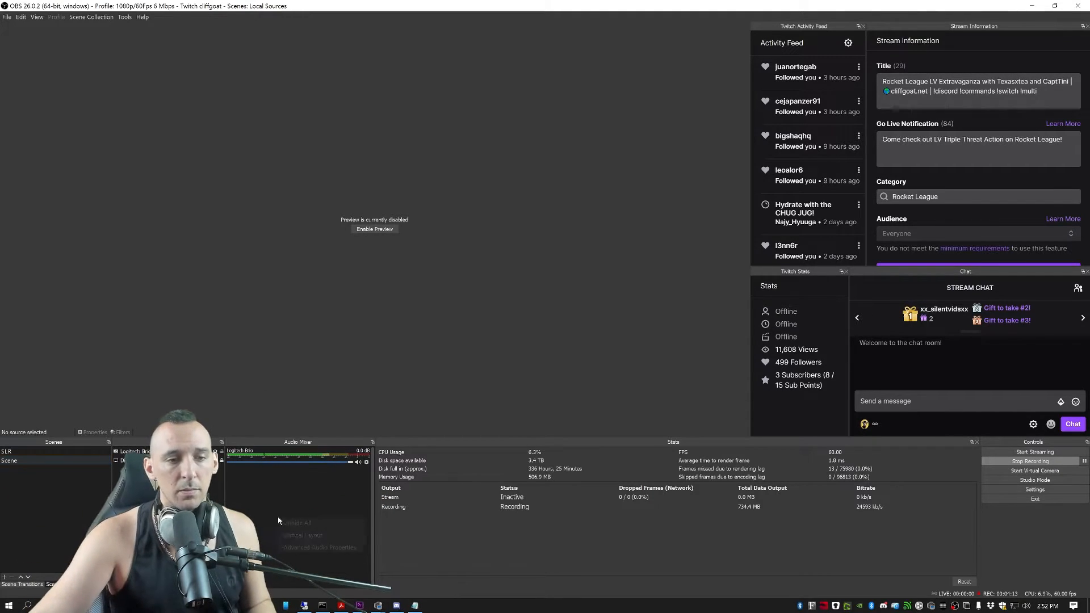
left_click(319, 548)
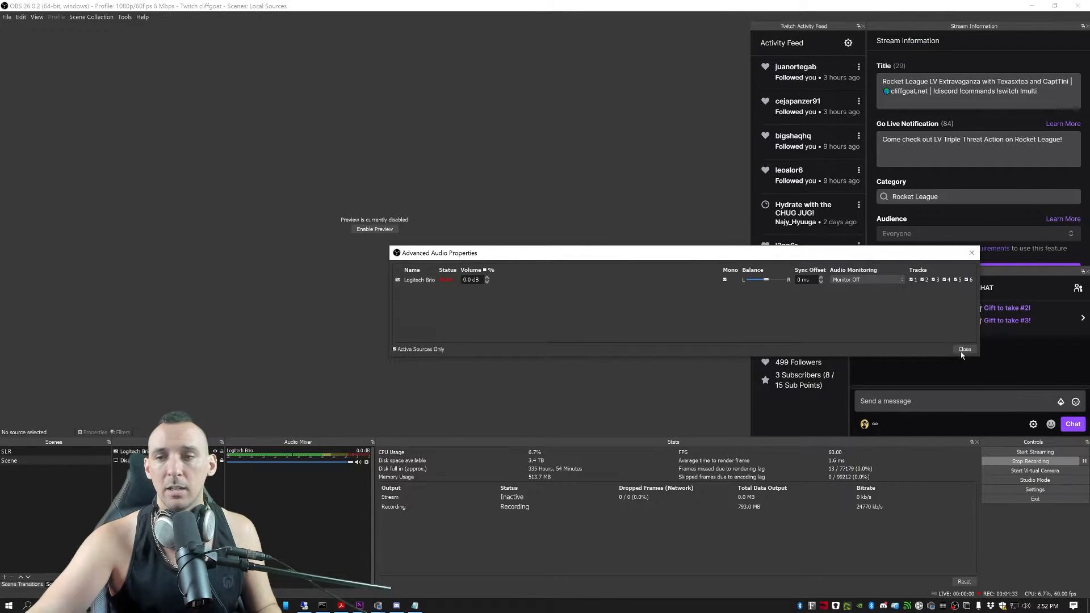
Close Advanced Audio Properties and review the Output streaming audio track, cancelling without changes
left_click(964, 349)
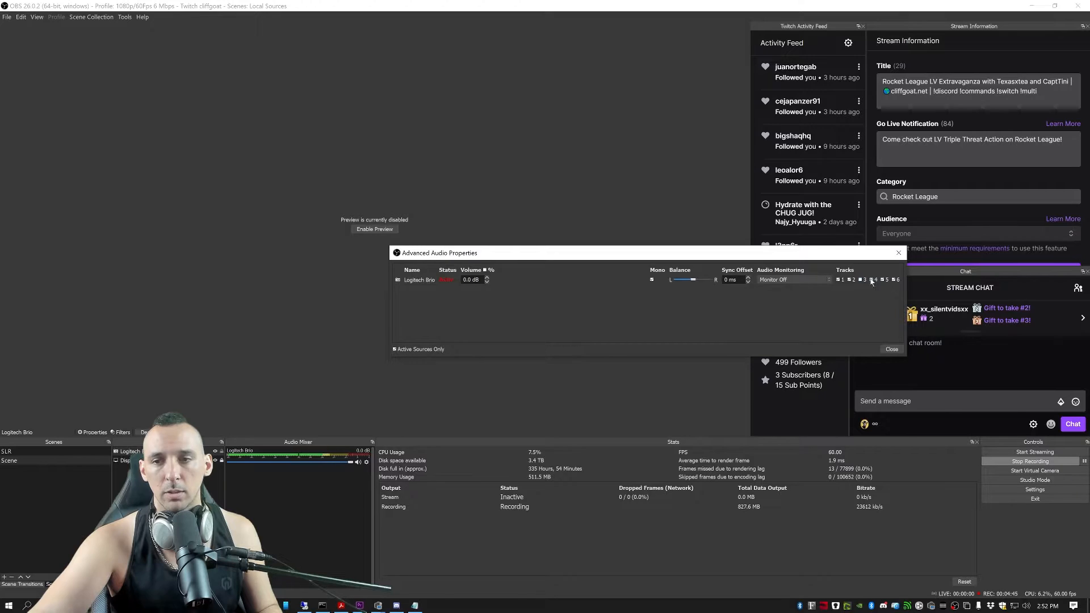
left_click(892, 349)
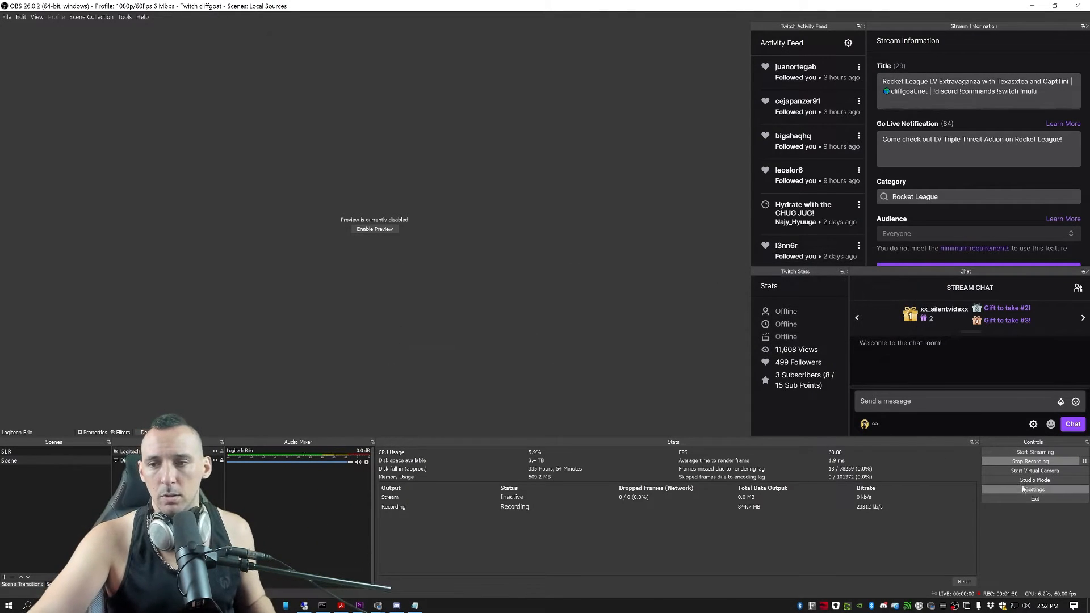
left_click(1034, 489)
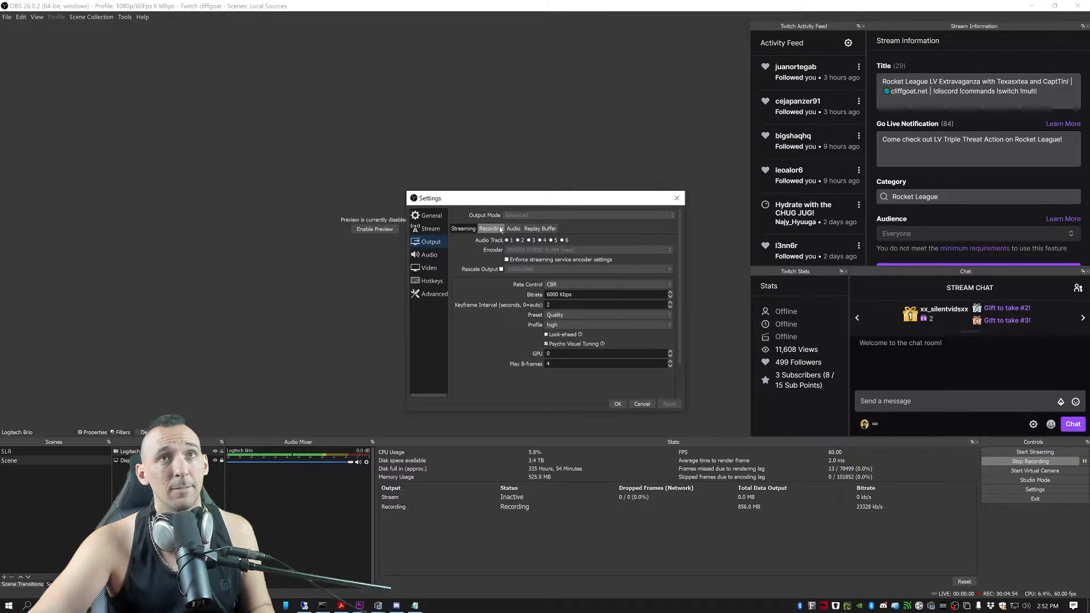
mouse_move(570, 438)
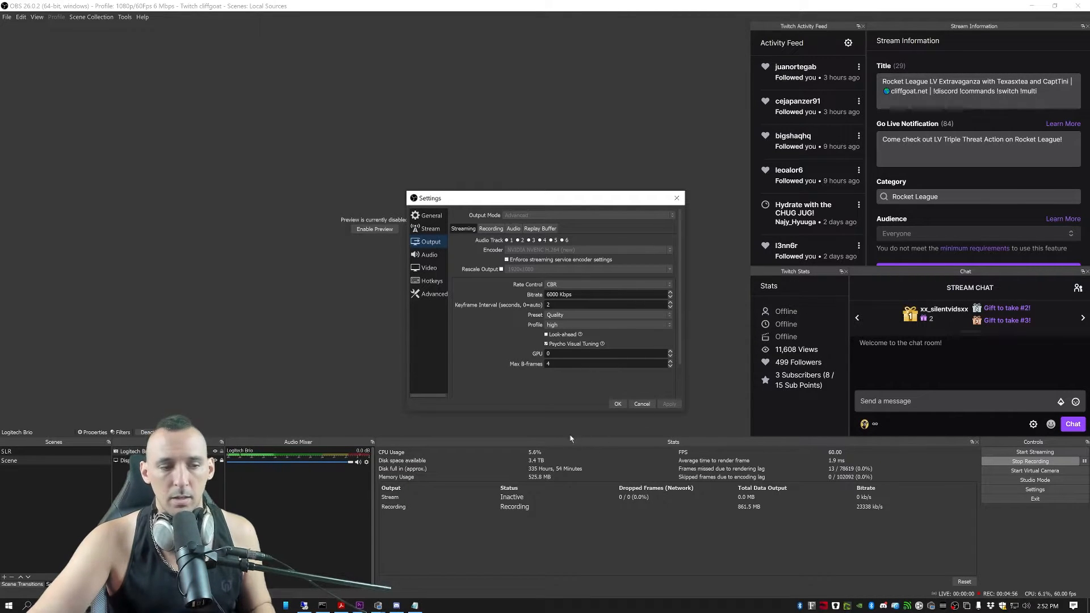
left_click(433, 605)
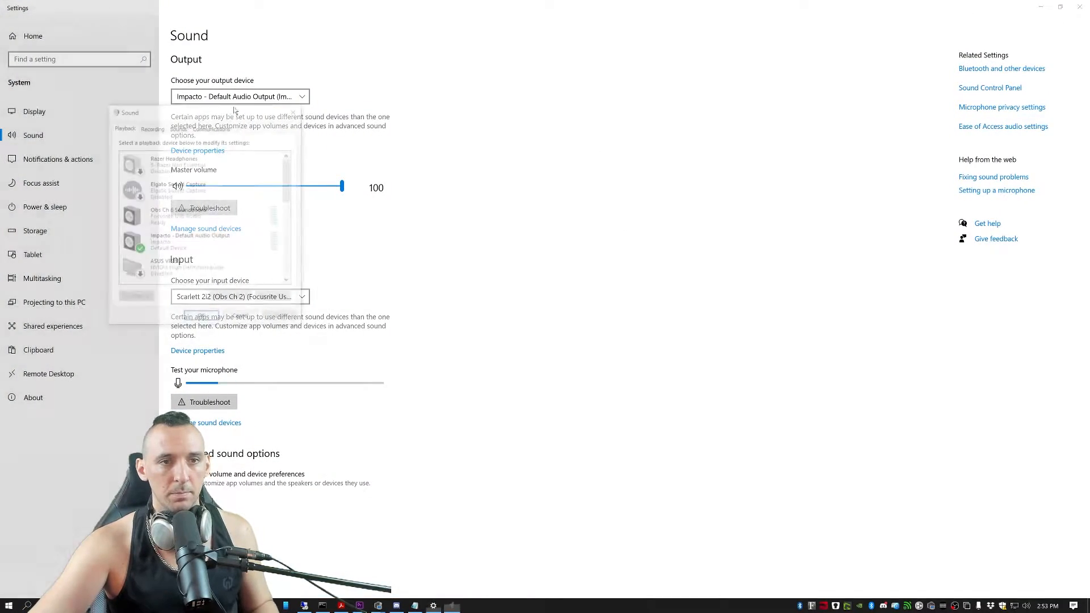
Create a source group named 'Audio Output Sources'
left_click(152, 127)
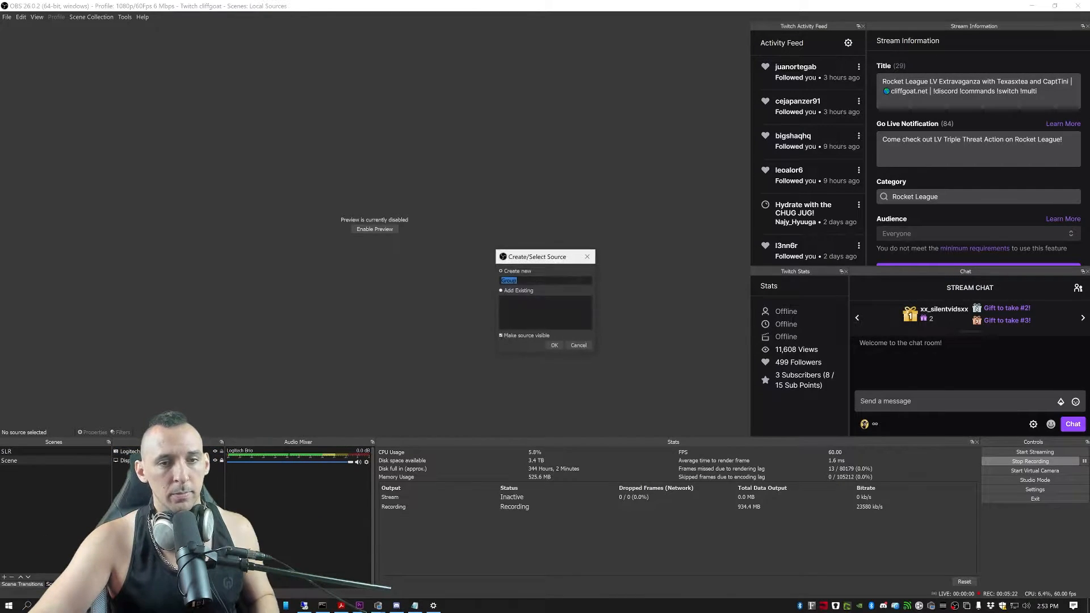
type("Audio")
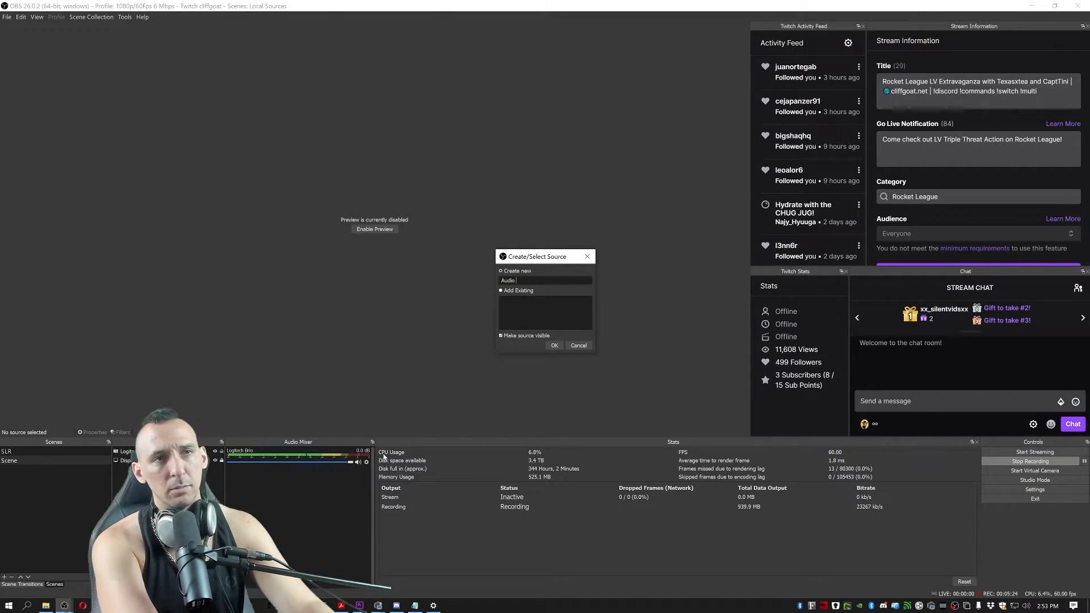
type("Sources")
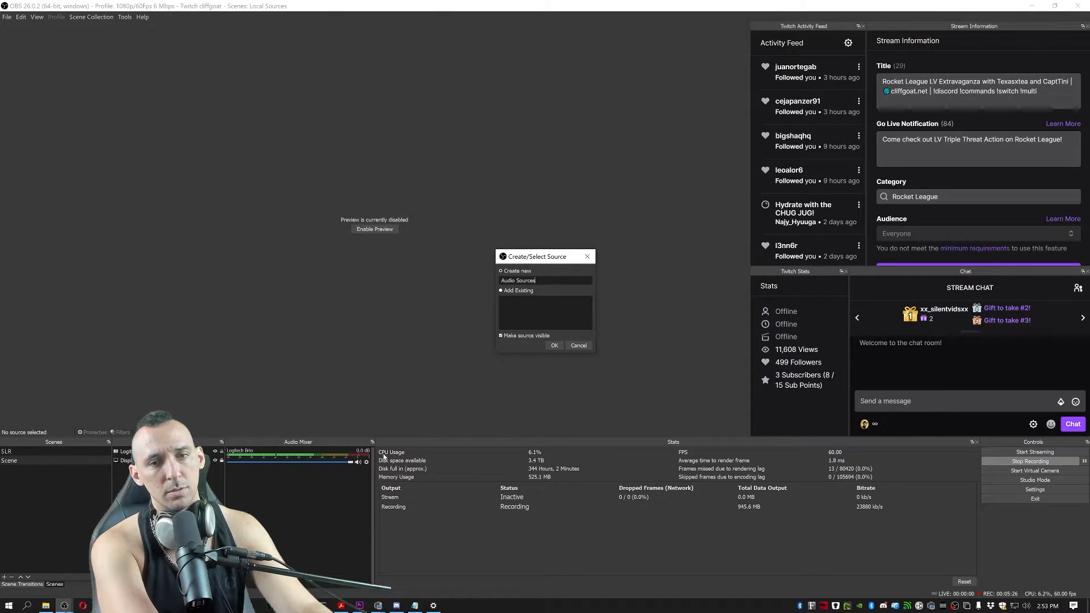
type("Audio Output Sour")
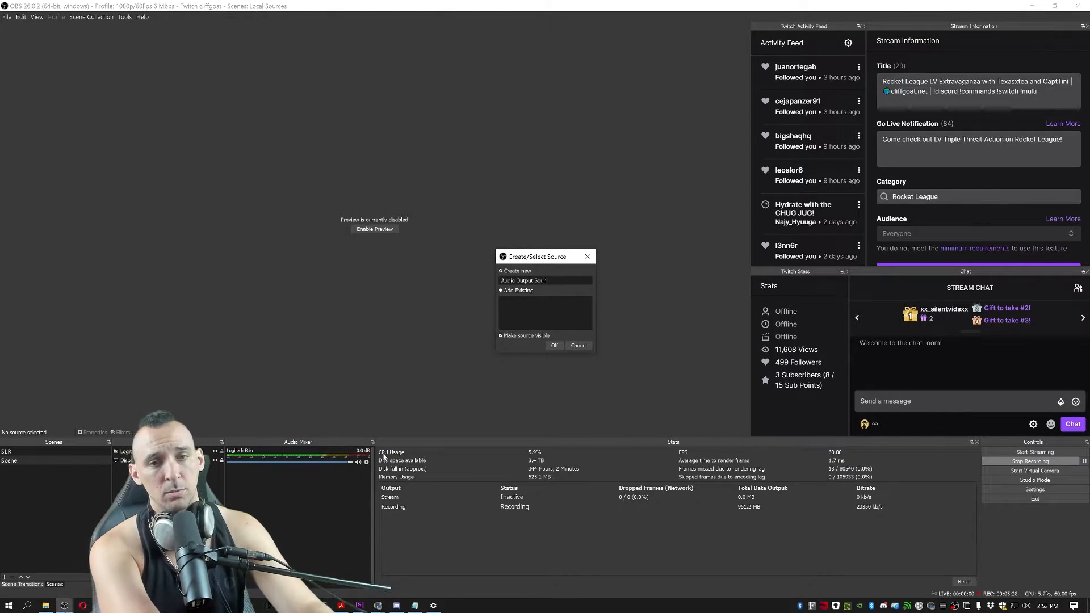
left_click(554, 346)
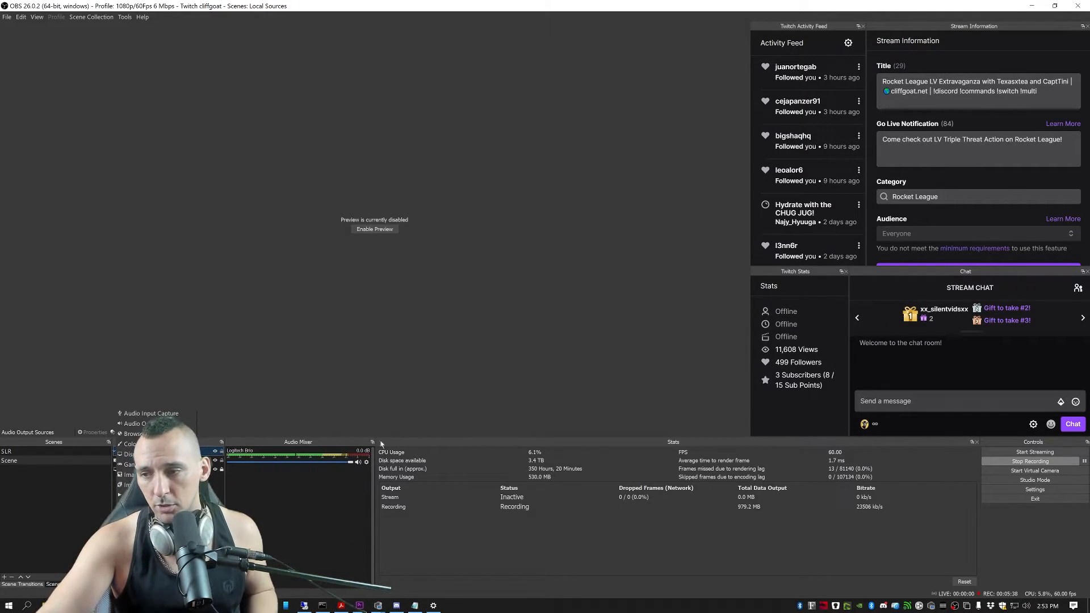
Add an audio output capture source named 'Ch.3 Game Audio Only'
left_click(134, 423)
type("Ch.3")
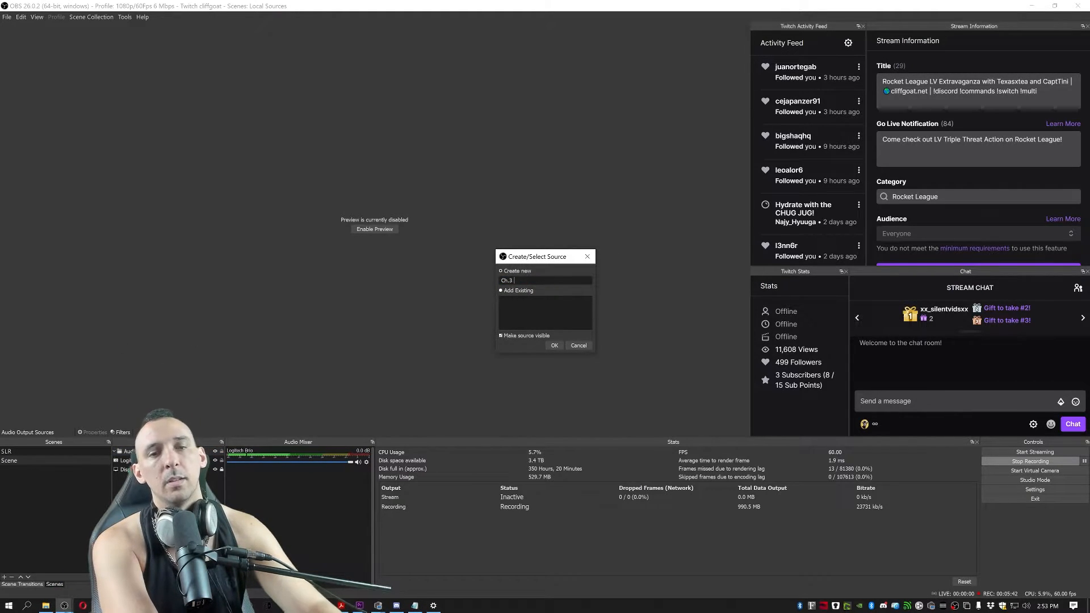
type("Gam")
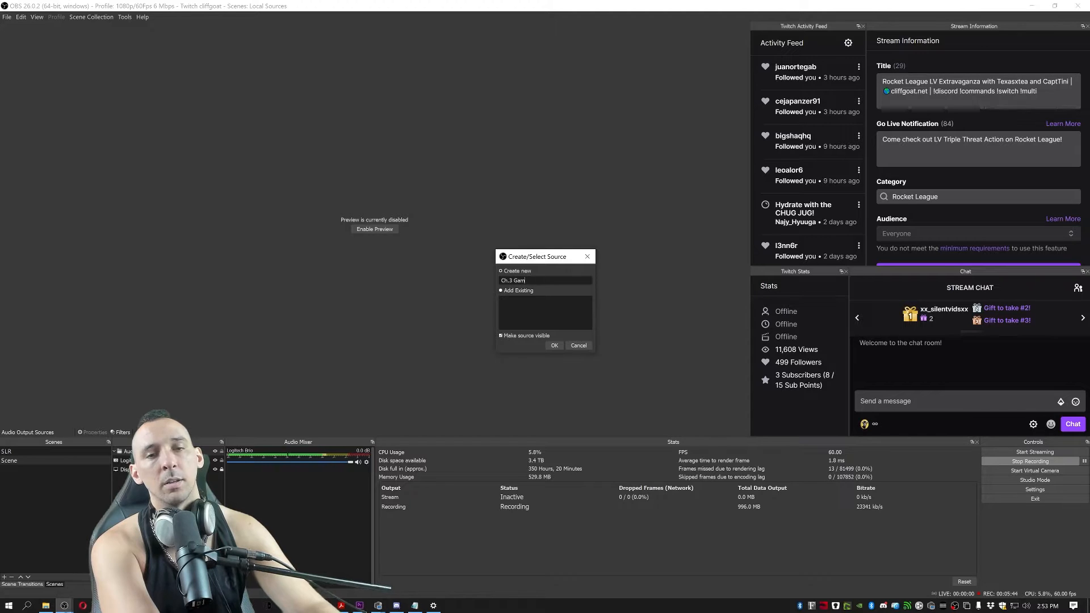
type("e Audio Only")
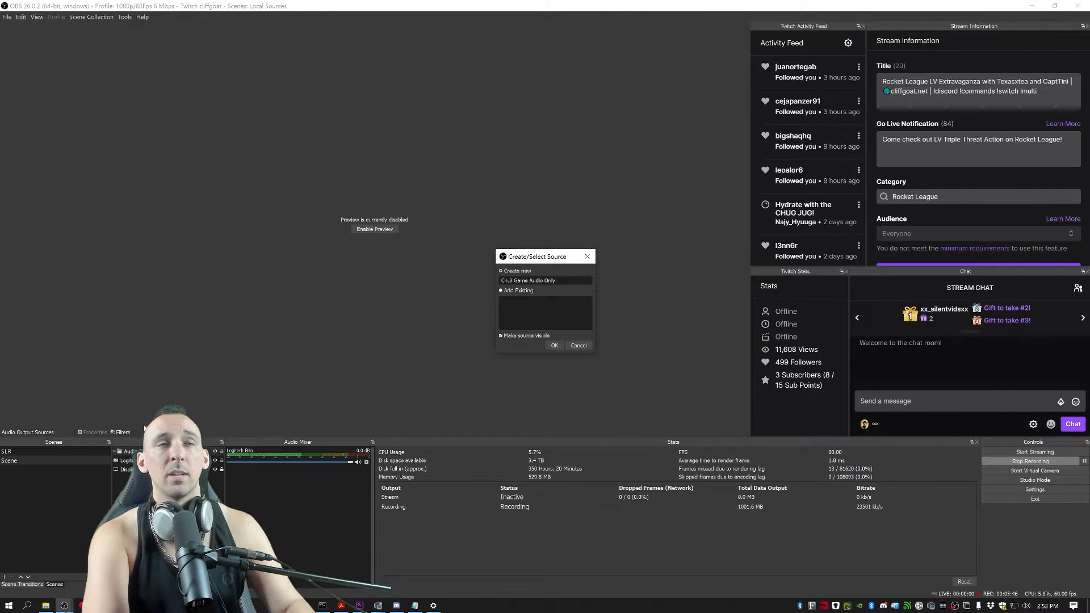
left_click(554, 346)
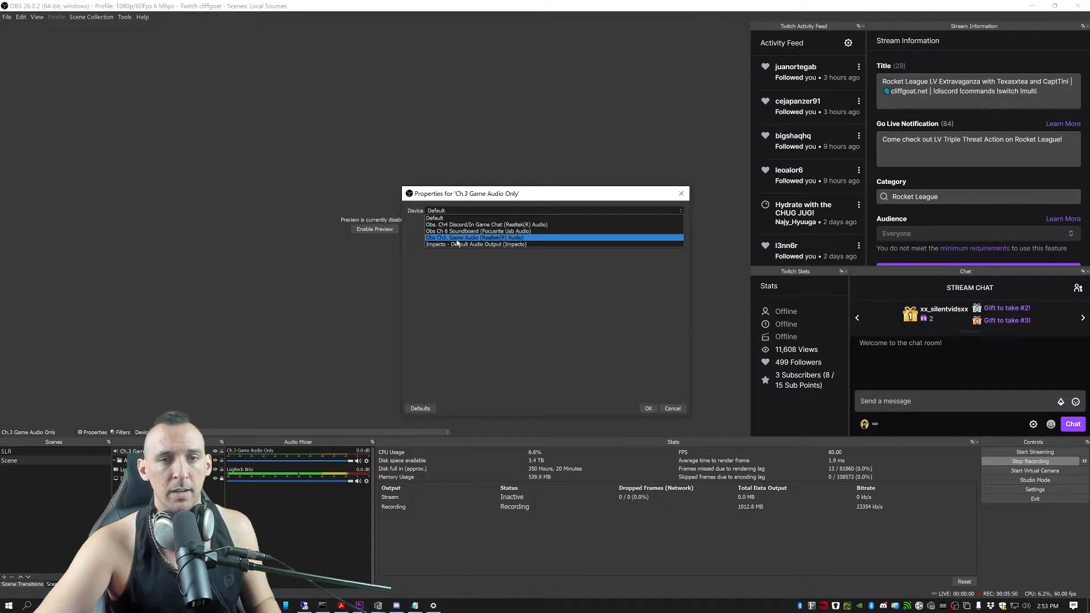
Capture 'Obs Ch3: Game Audio' and set its monitoring to Monitor and Output
left_click(646, 408)
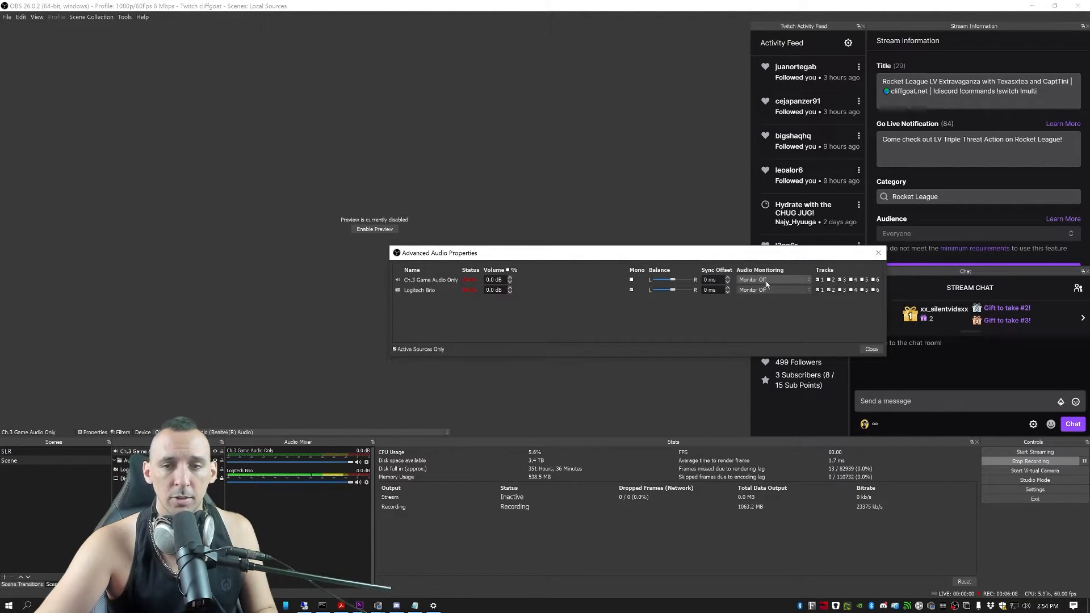
left_click(772, 280)
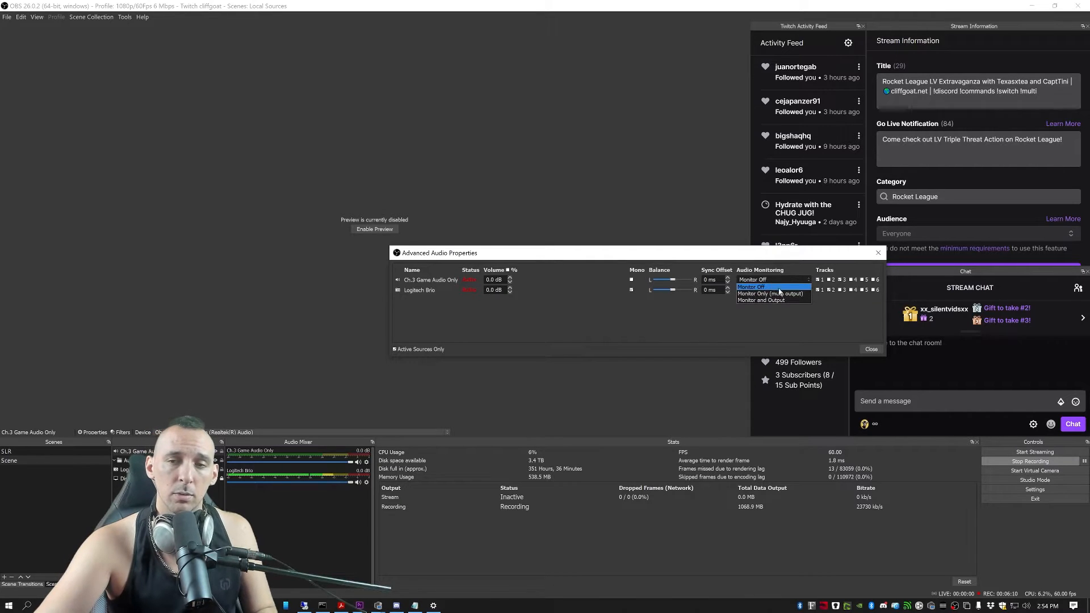
left_click(770, 301)
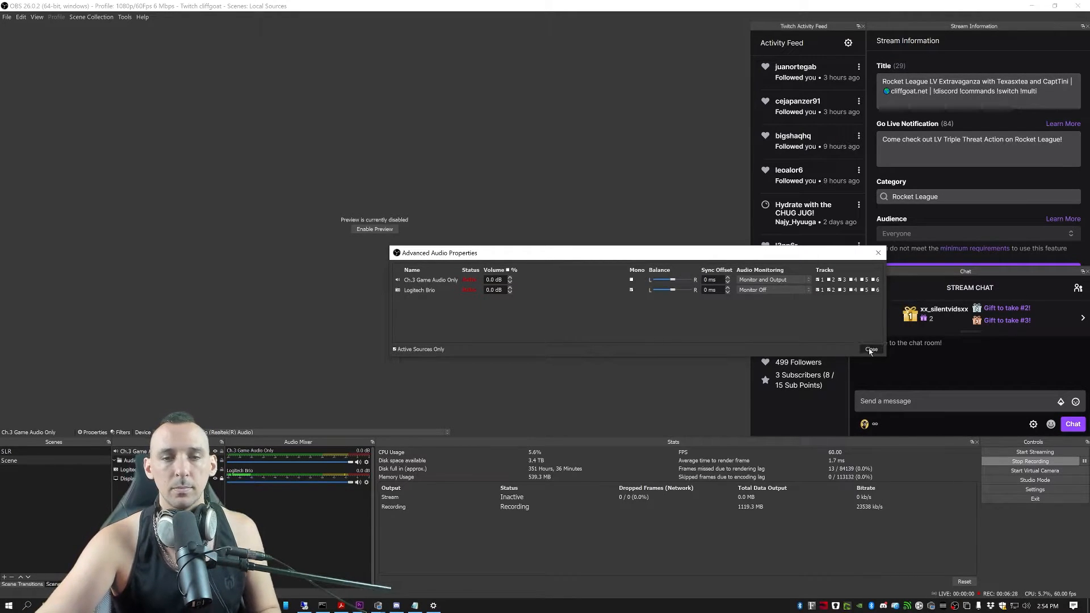
left_click(871, 349)
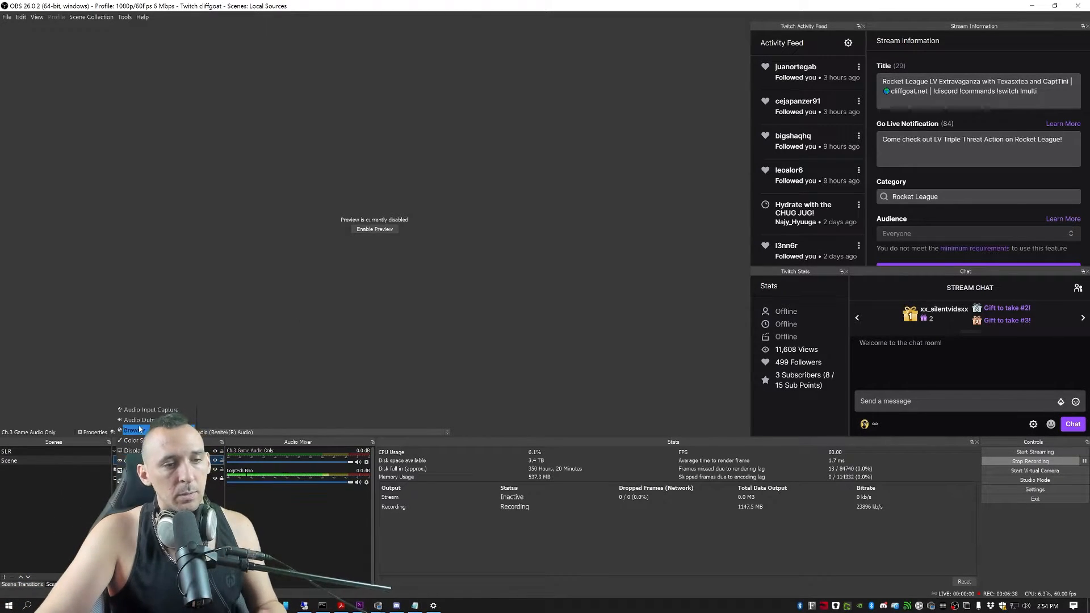
Add the Ch. 4 Discord/Ingame Voice Chat audio output capture on its chat device
left_click(131, 430)
type("Ch. 4 Discord/Ingame")
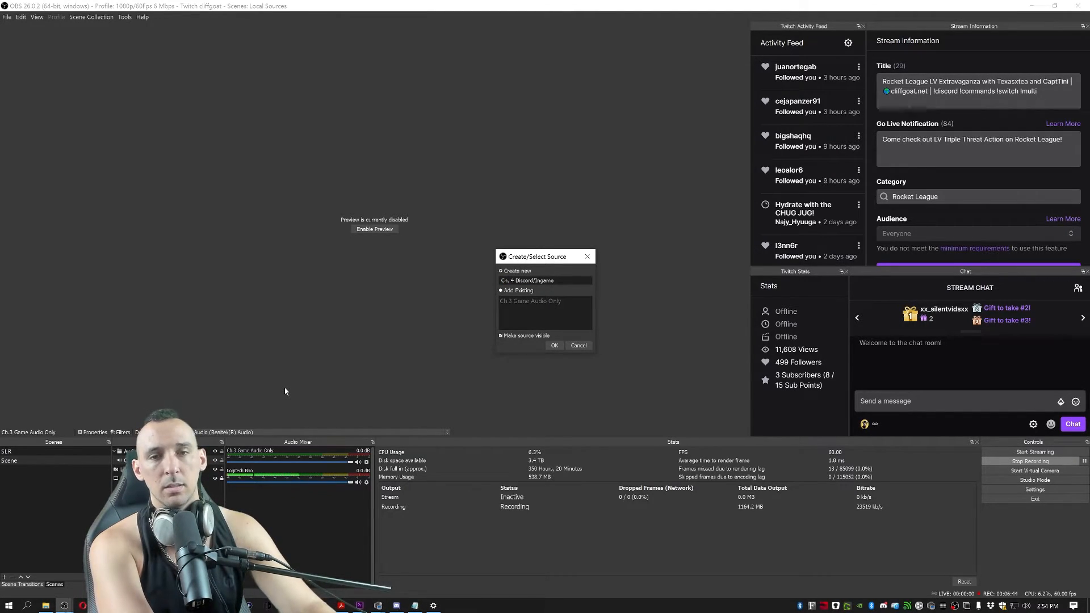
left_click(554, 346)
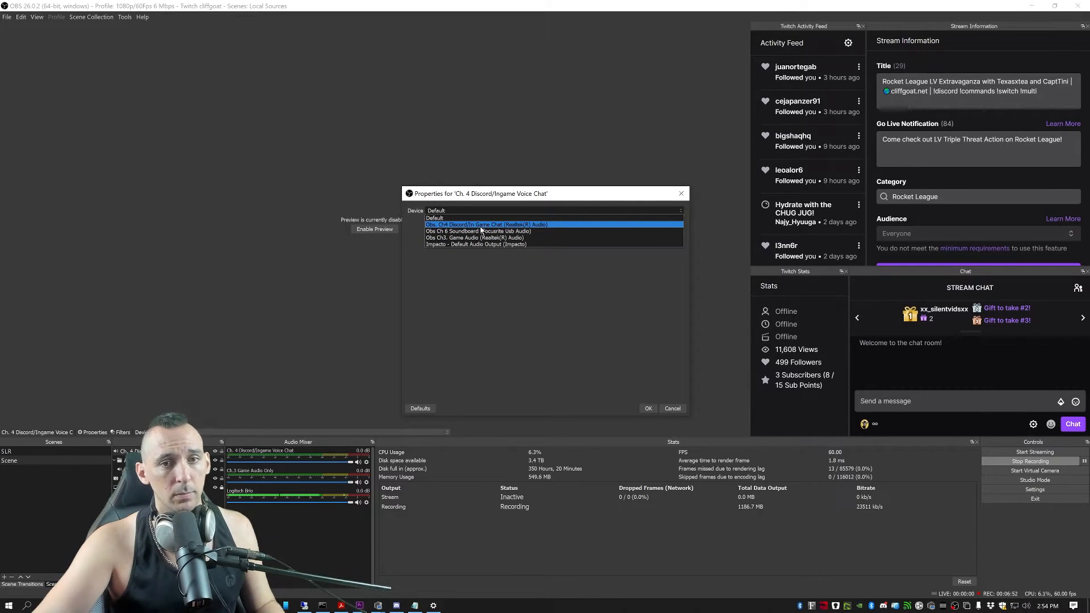
left_click(487, 223)
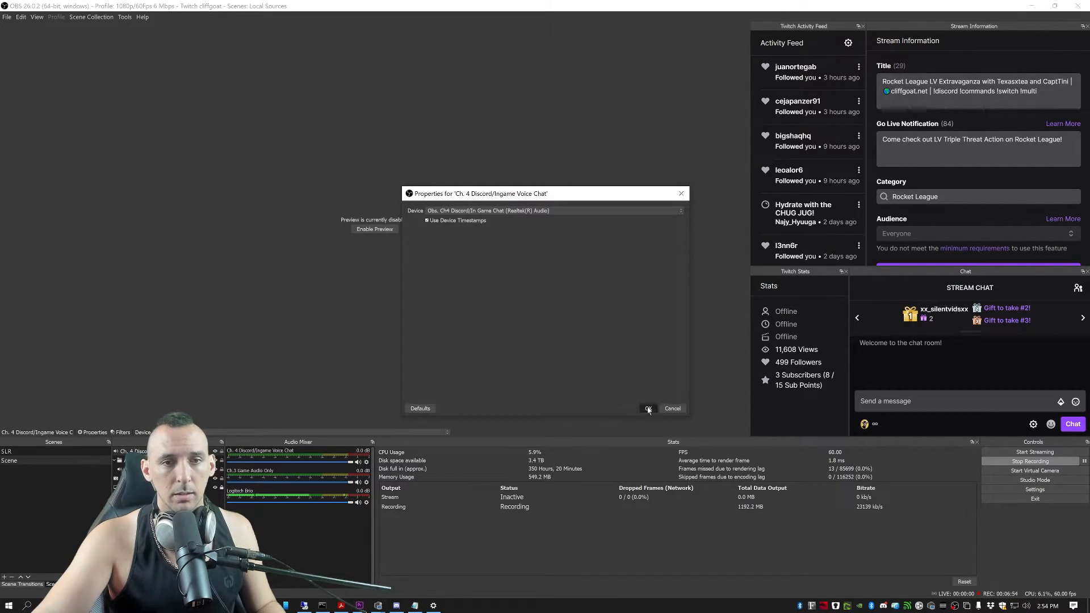
Set the Ch. 4 Discord source's audio monitoring to Monitor and Output
left_click(648, 408)
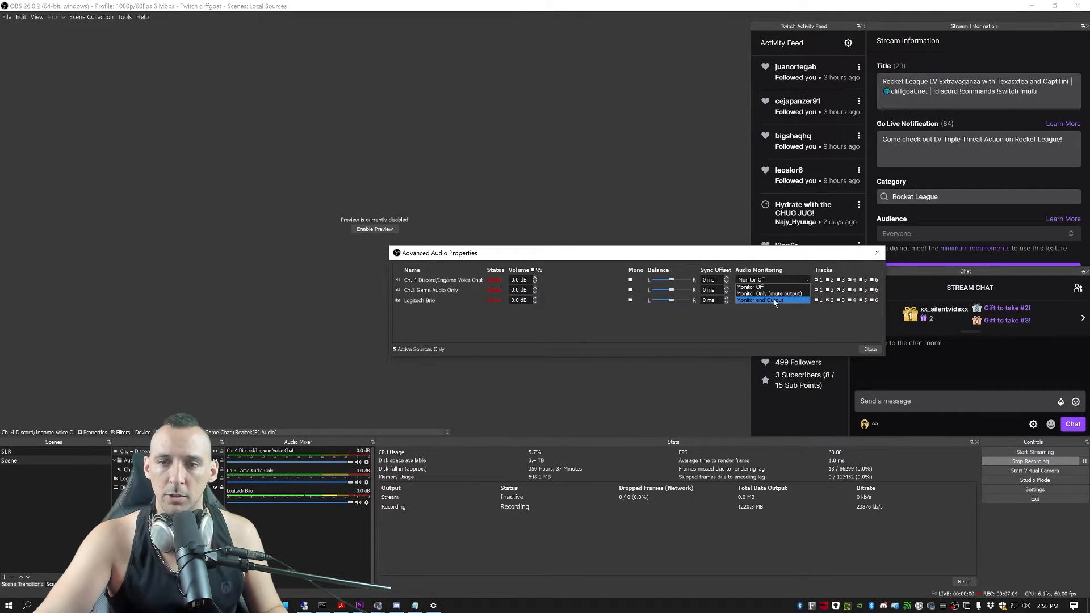
left_click(761, 300)
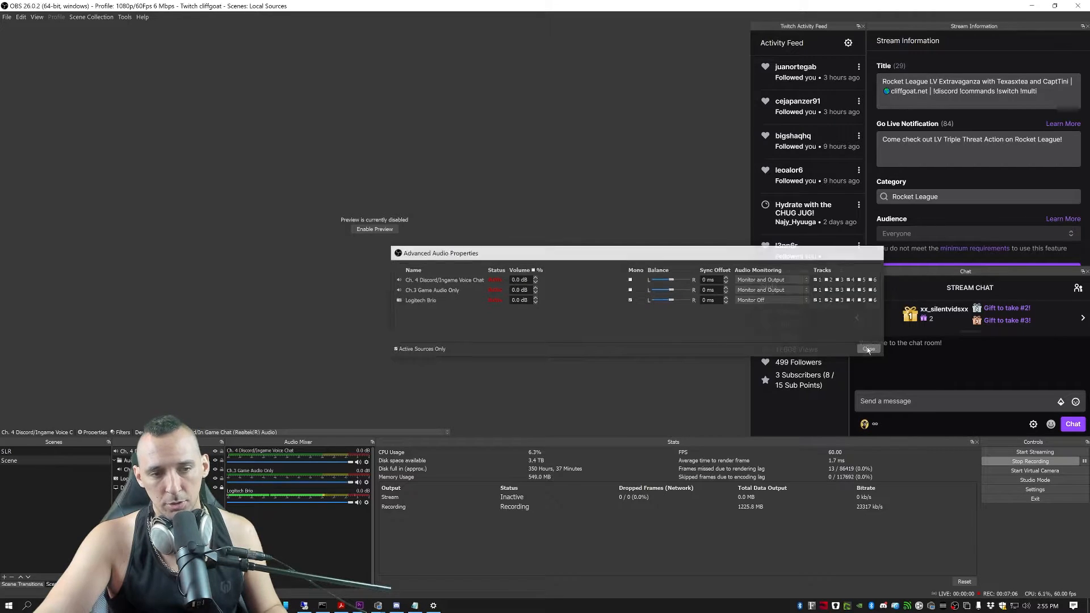
left_click(867, 349)
type("Ch. 6")
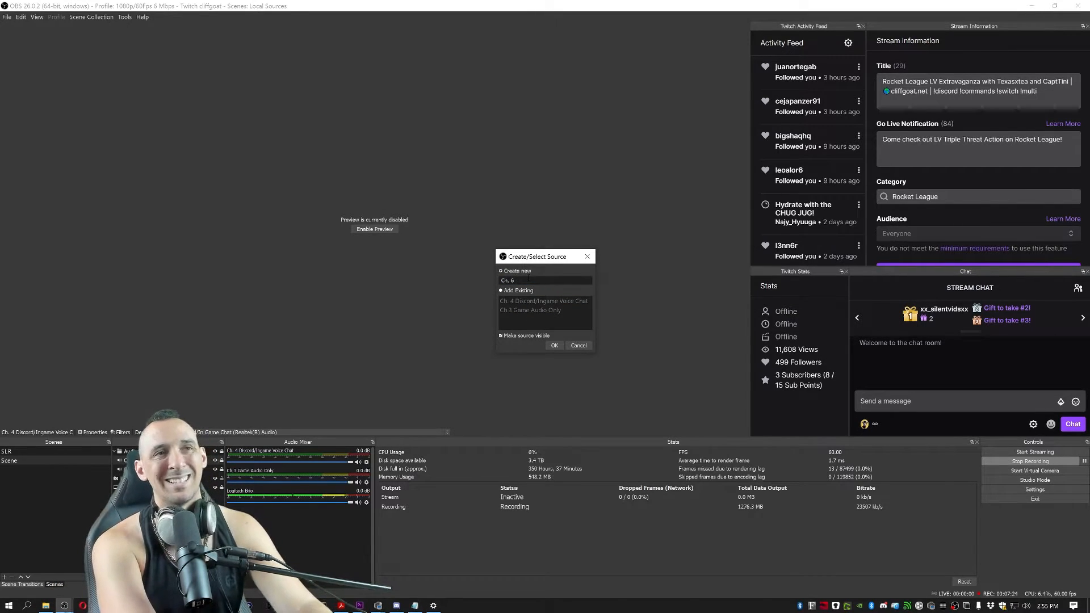
Create the Ch. 6 Soundboard source and confirm the Obs Ch 6 Soundboard device
left_click(554, 346)
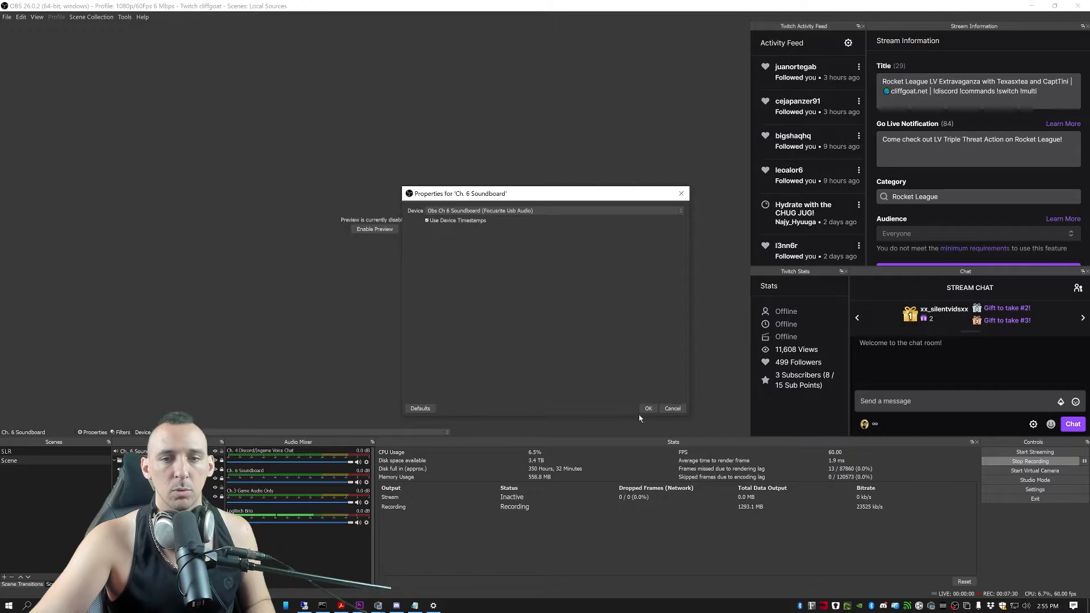
left_click(647, 408)
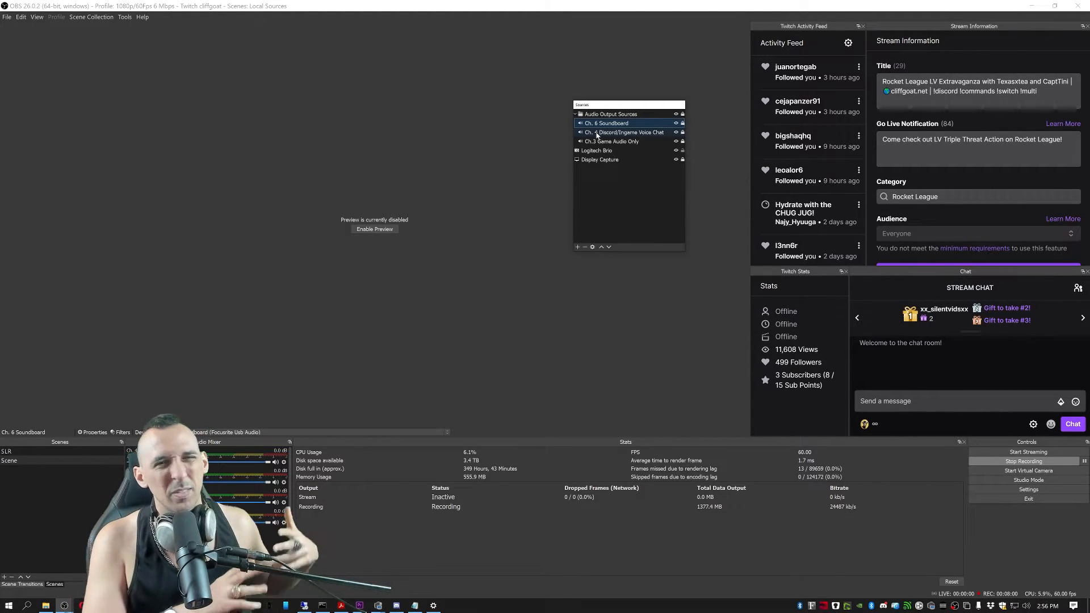
Create a VLC playlist source 'ch. 5 Local Copyright Free Music' playing the Copyright Free Music folder
left_click(609, 113)
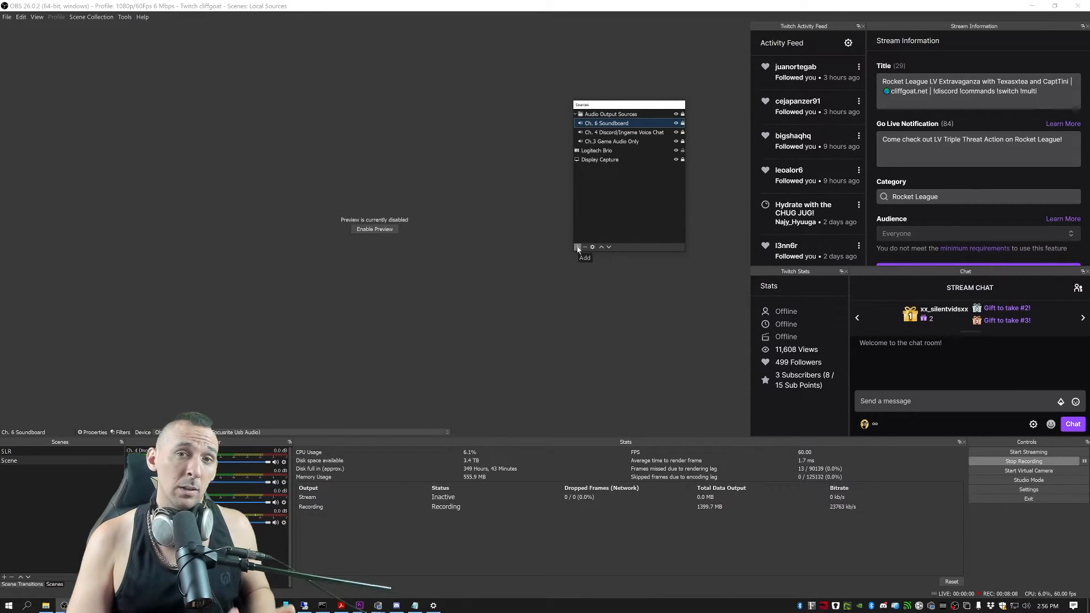
left_click(579, 247)
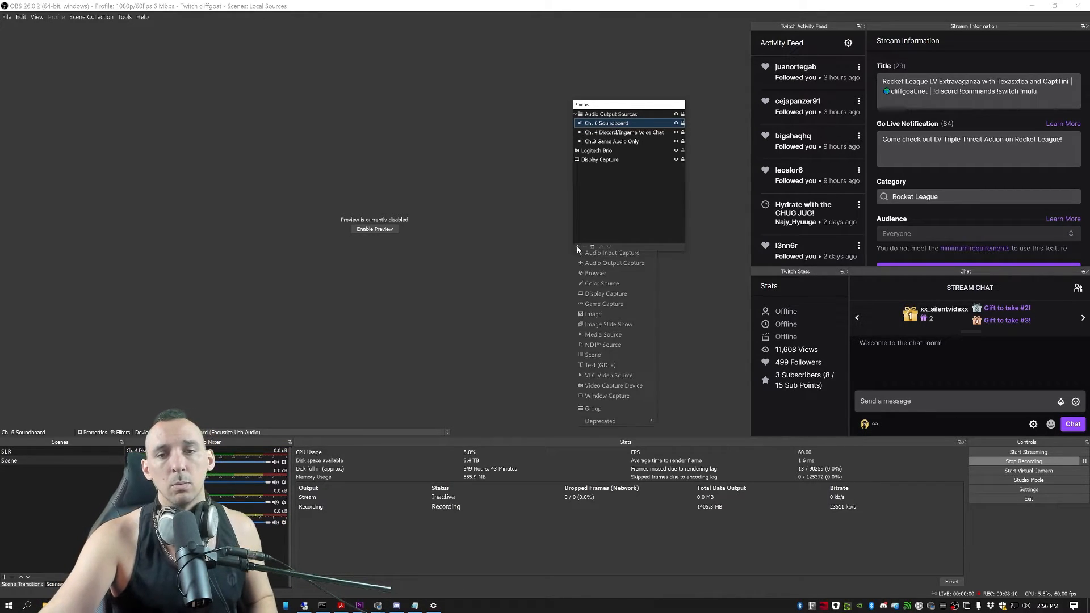
left_click(608, 376)
type("ch. 5")
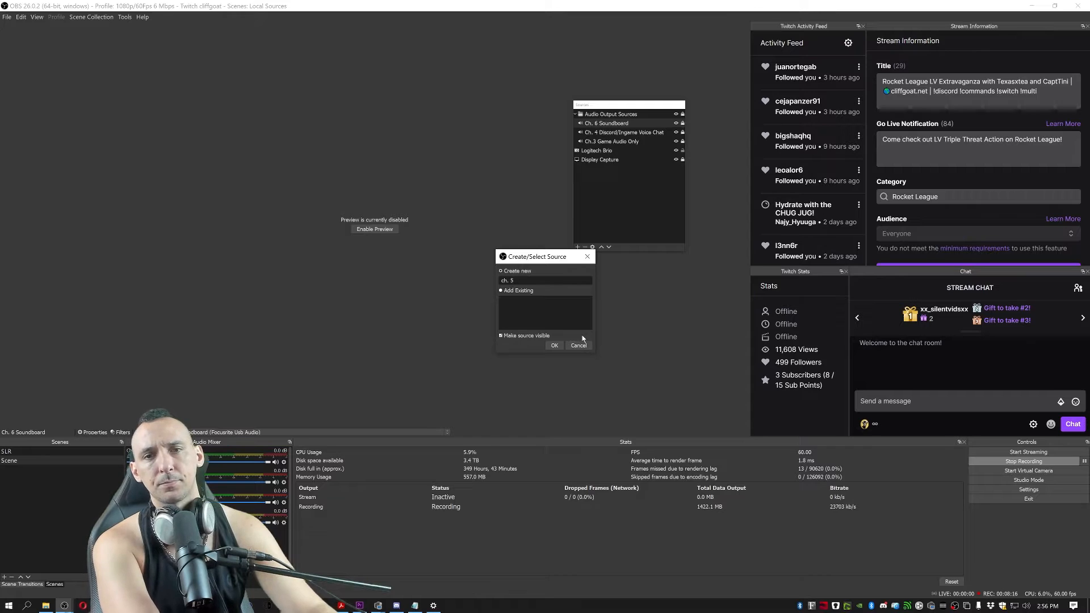
type("Local Copyright Free")
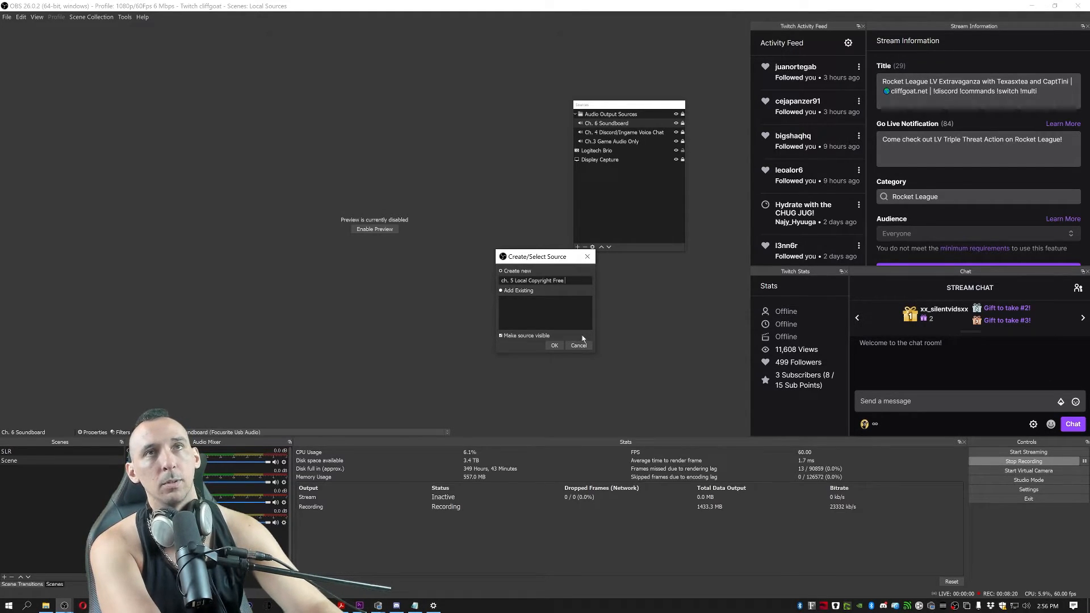
left_click(554, 346)
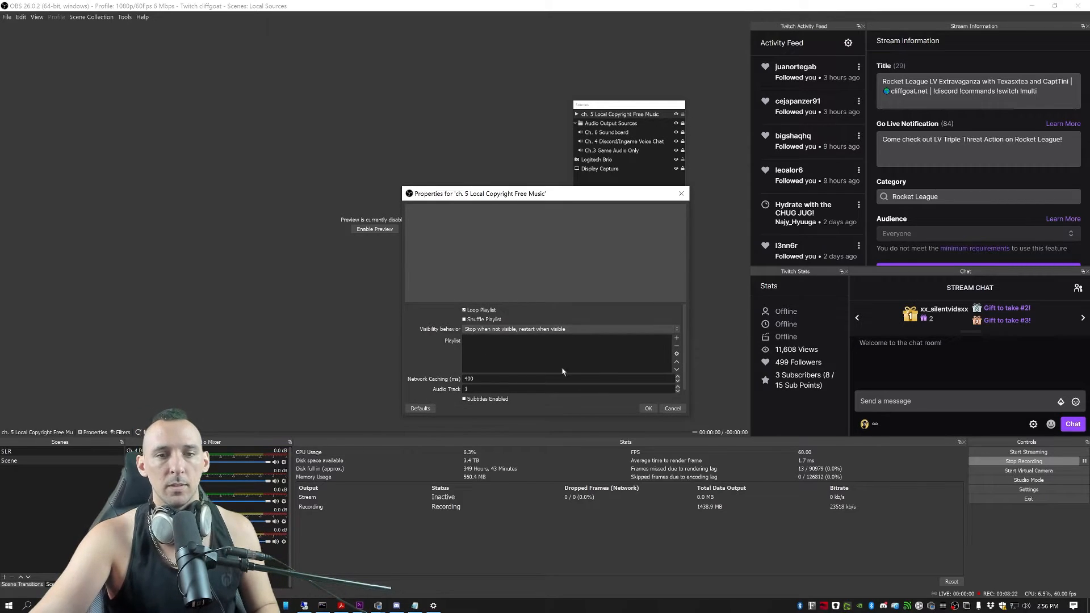
left_click(676, 338)
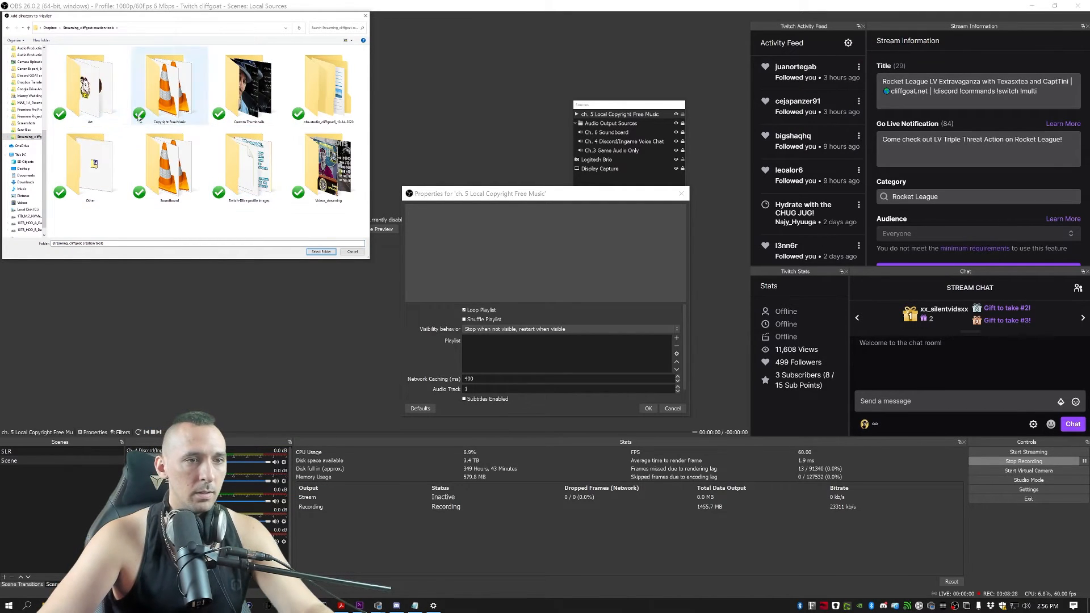
left_click(321, 251)
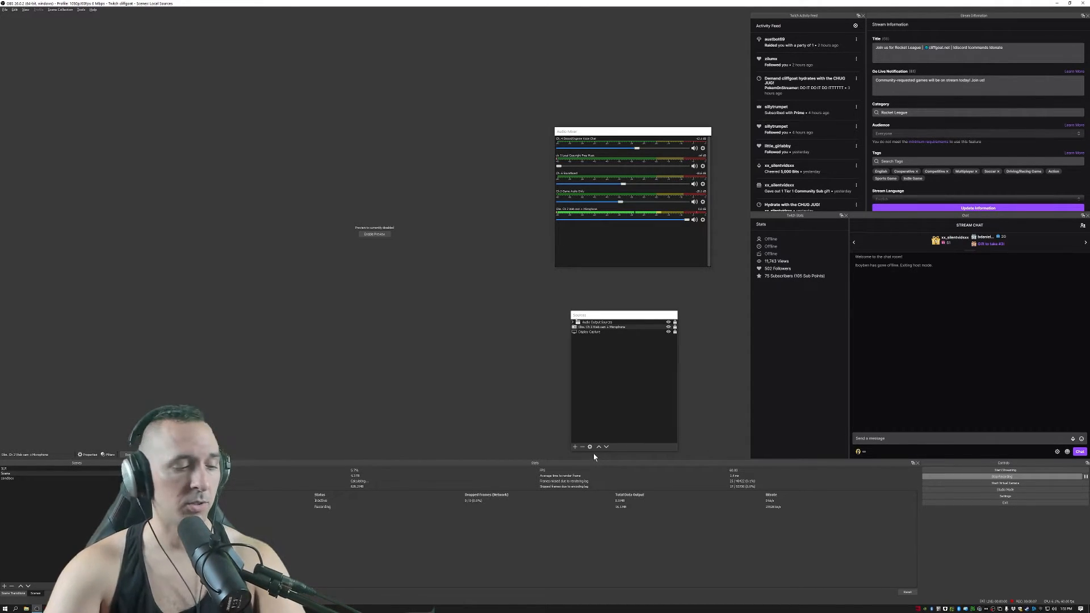
Search Windows Settings for 'mixer' to reach App volume and device preferences
type("mixer")
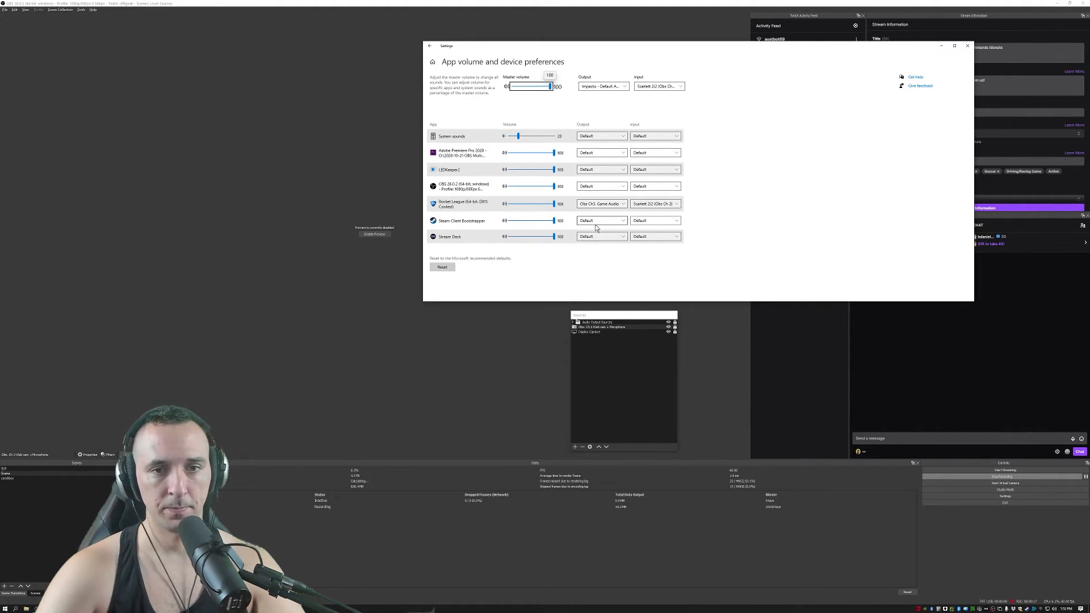
mouse_move(465, 347)
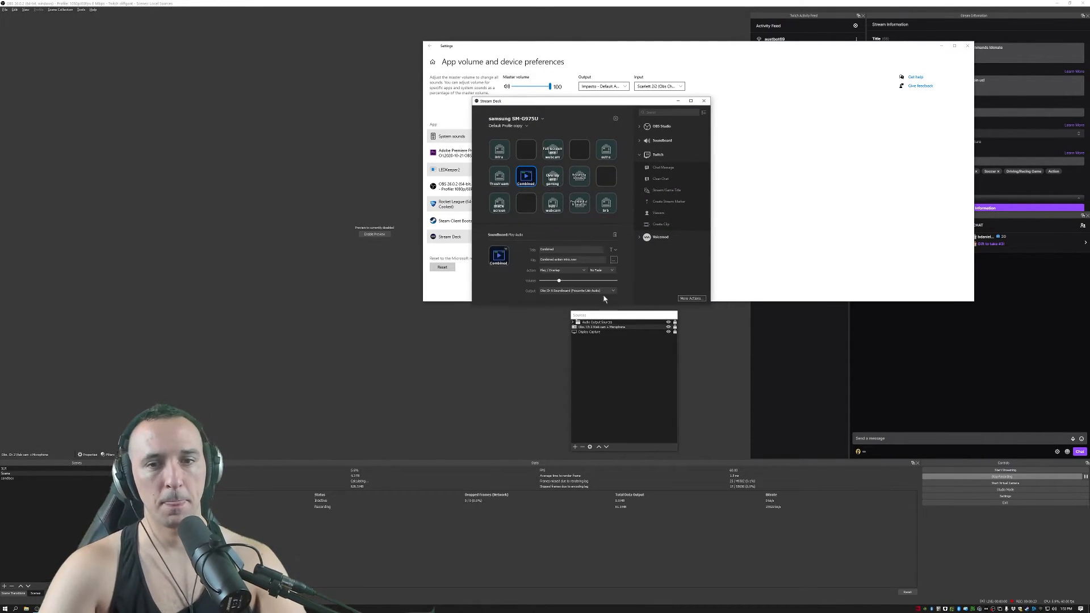
mouse_move(538, 299)
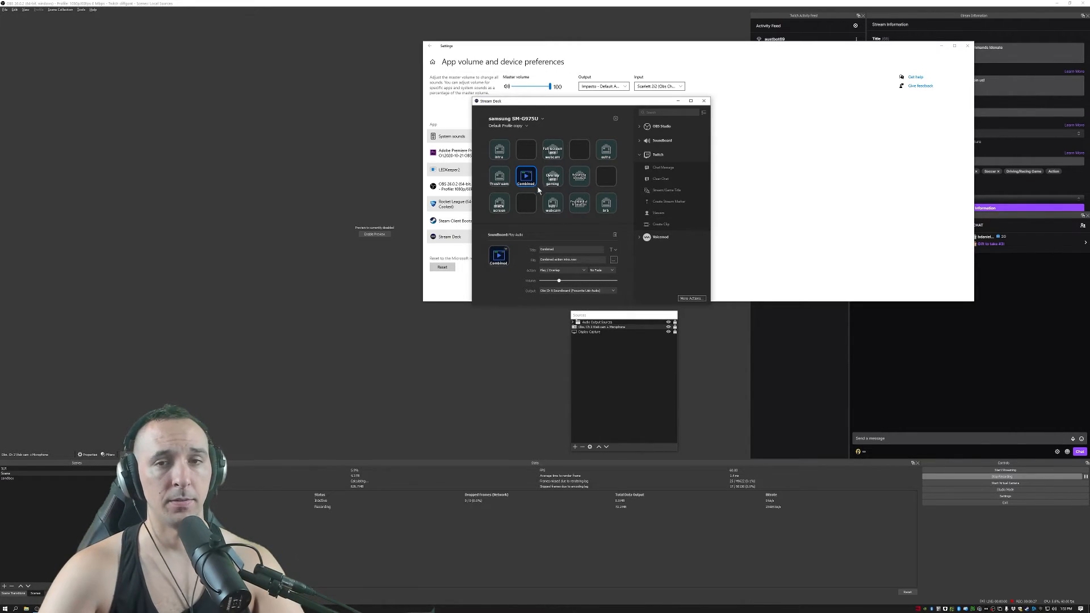
Check that the Combined soundboard key's Play Audio output is Obs Ch 6 Soundboard
left_click(704, 101)
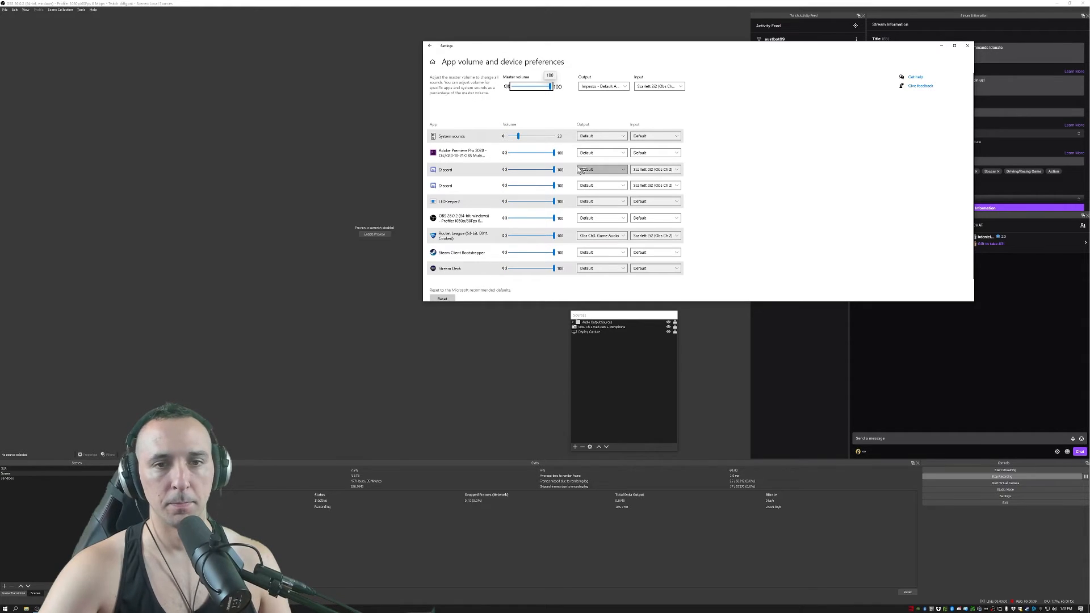
Review Discord's Windows output device, then open Discord's Voice & Video settings
left_click(622, 169)
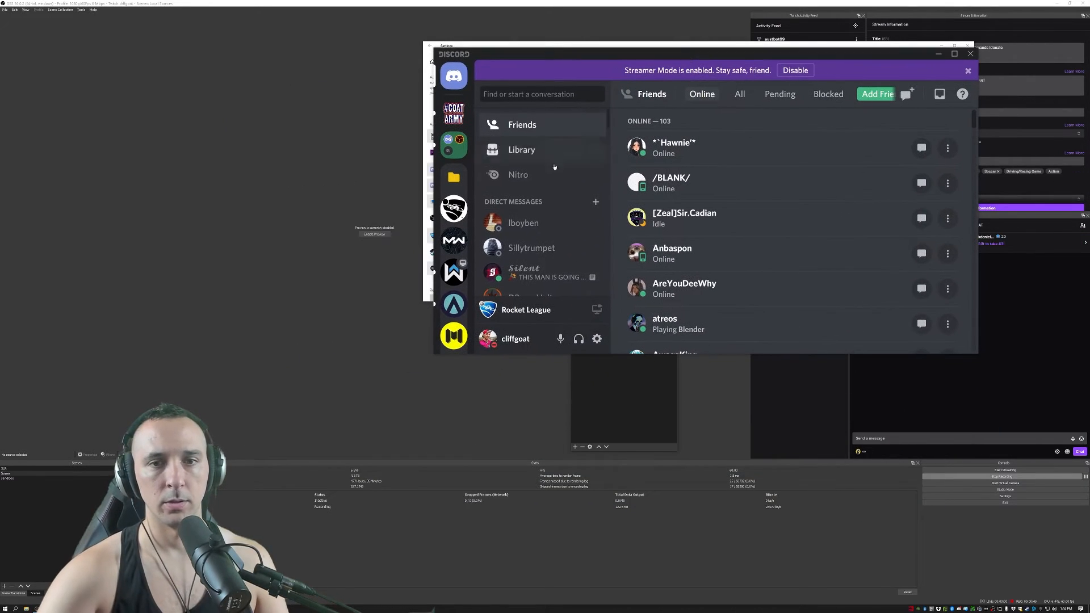
left_click(595, 338)
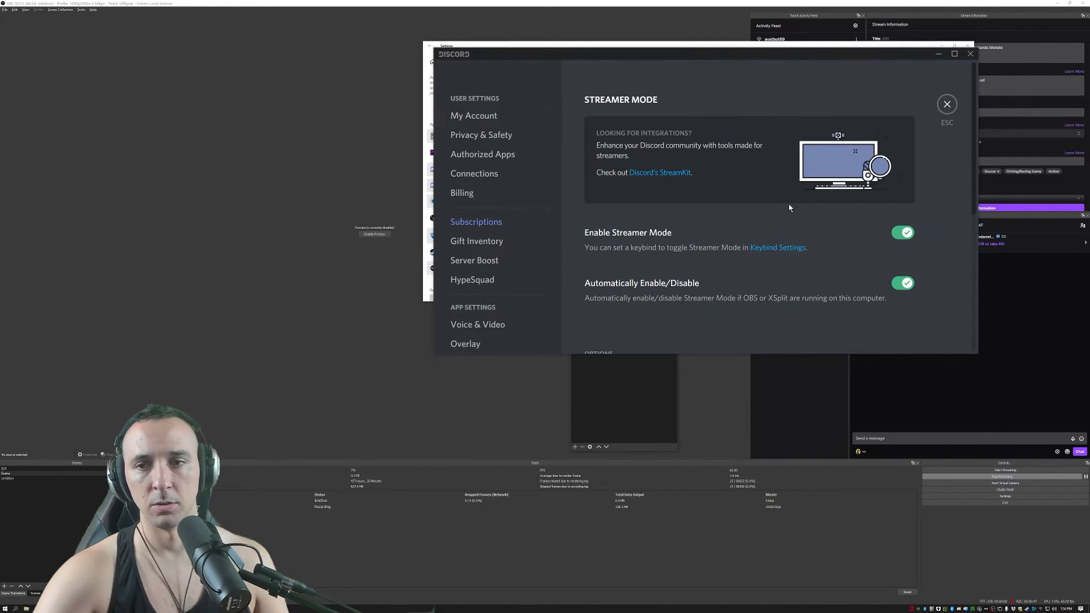
left_click(478, 325)
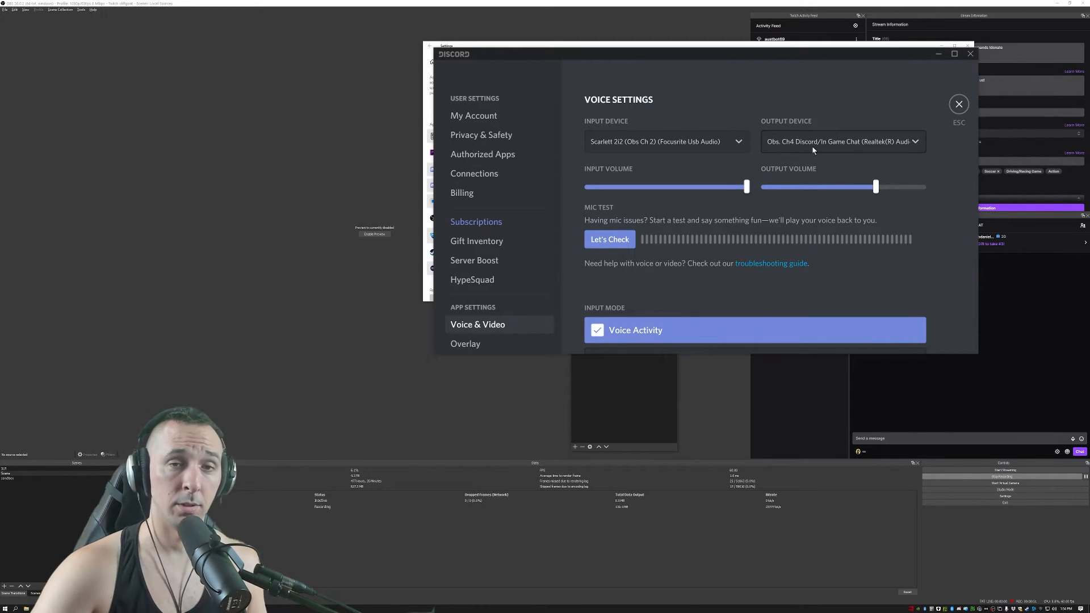
mouse_move(913, 87)
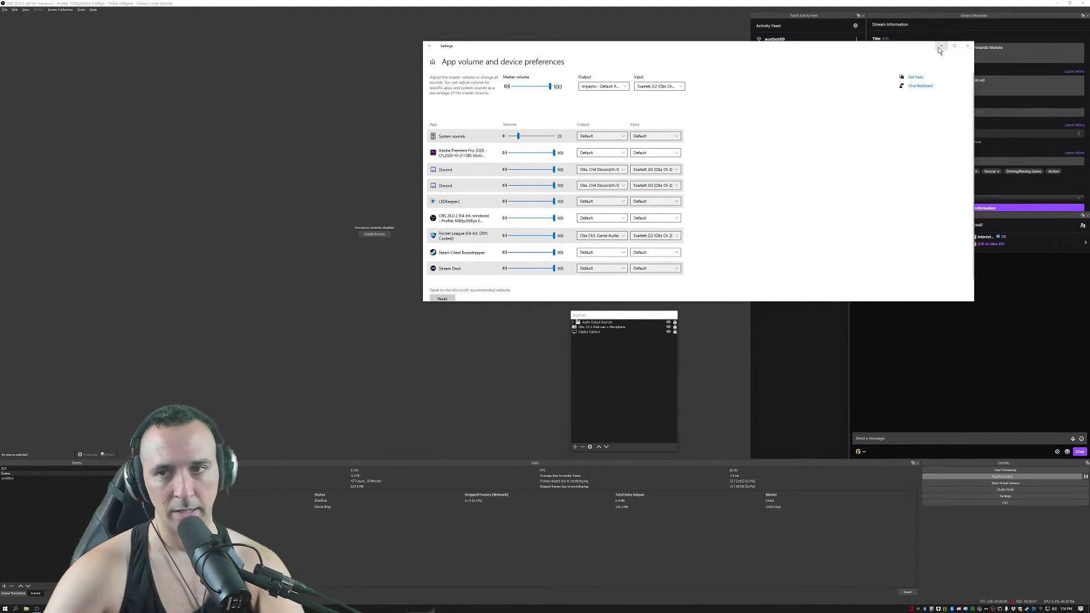
Minimize the Windows sound settings and move on to the Rocket League options
left_click(967, 46)
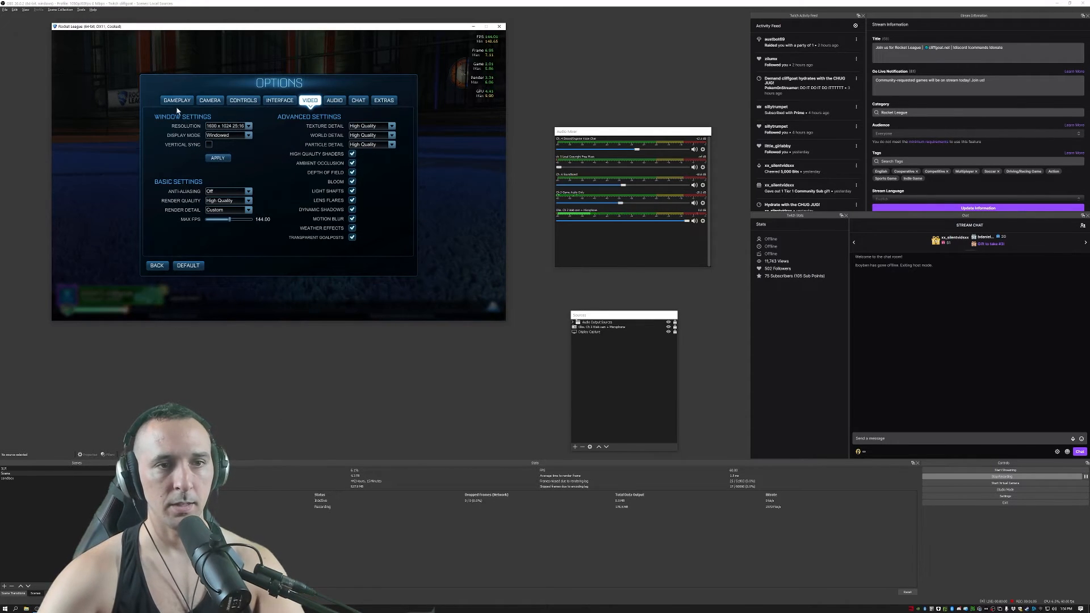
left_click(157, 266)
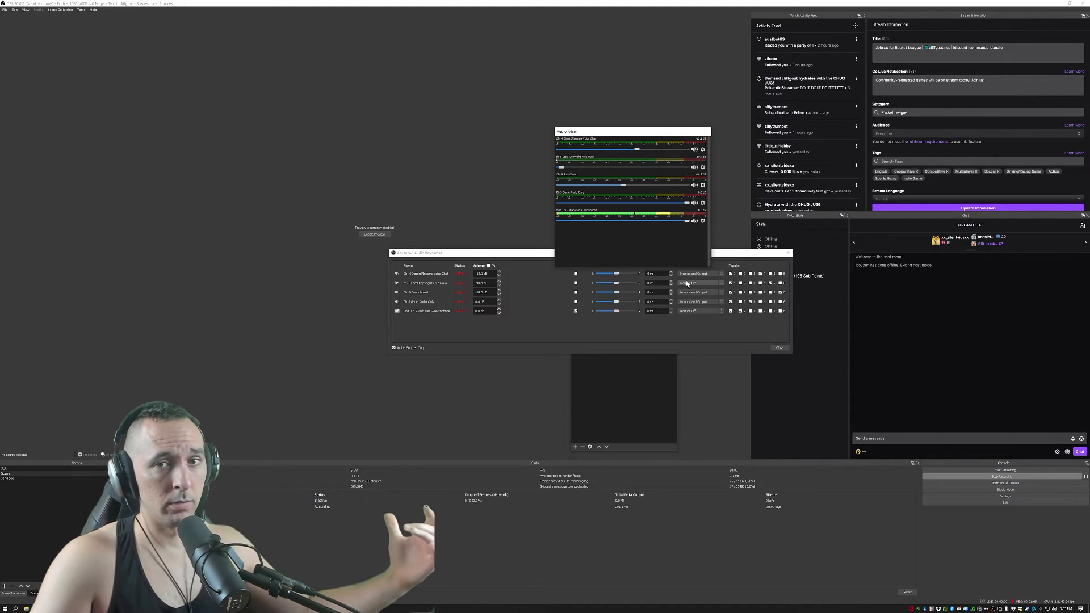
Open the Audio Monitoring choices for the ch. 5 Local Copyright Free Music source
left_click(699, 282)
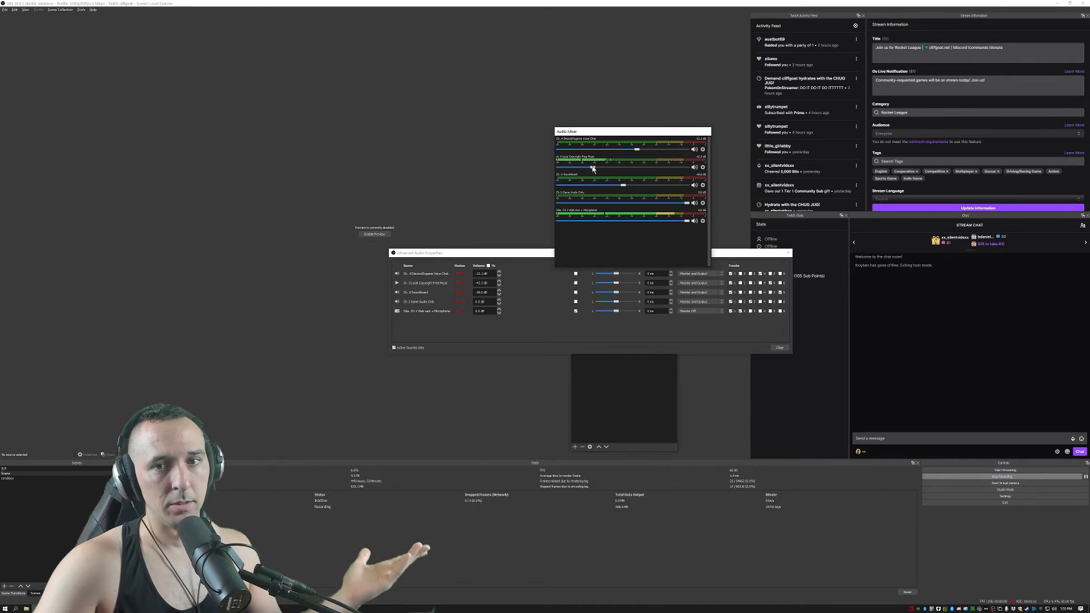
left_click(699, 282)
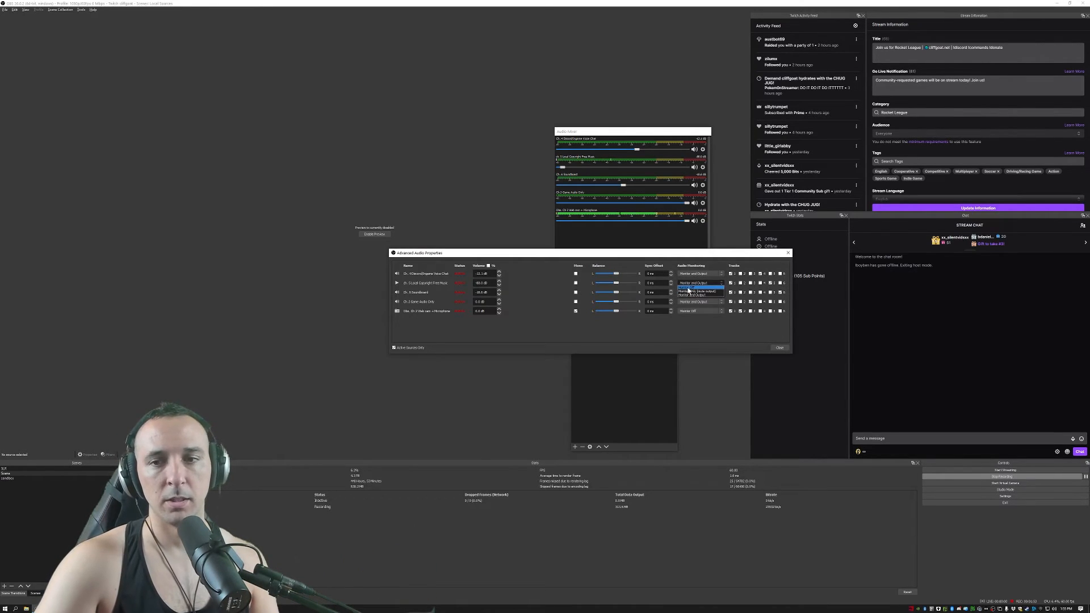